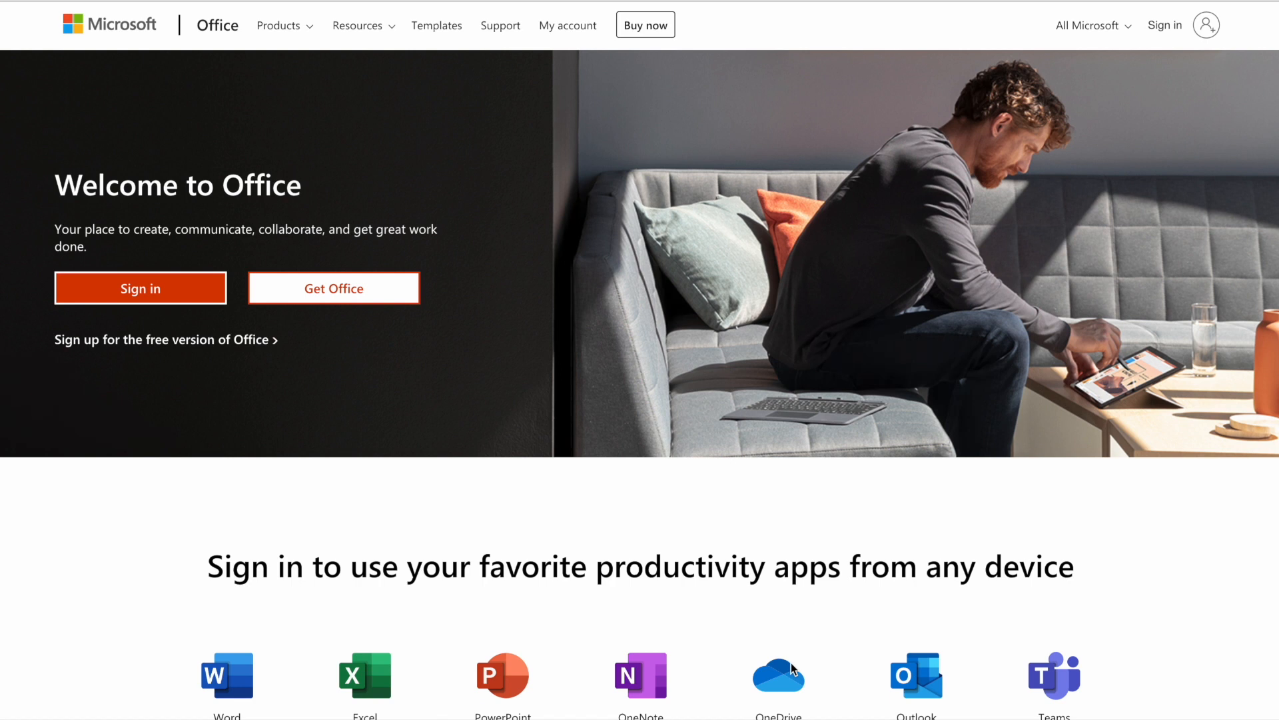
Scroll the Insider downloads page, then the UTM Windows 11 guide down to its Downloads section
{"action": "scroll", "scroll_direction": "down", "scroll_amount": 3}
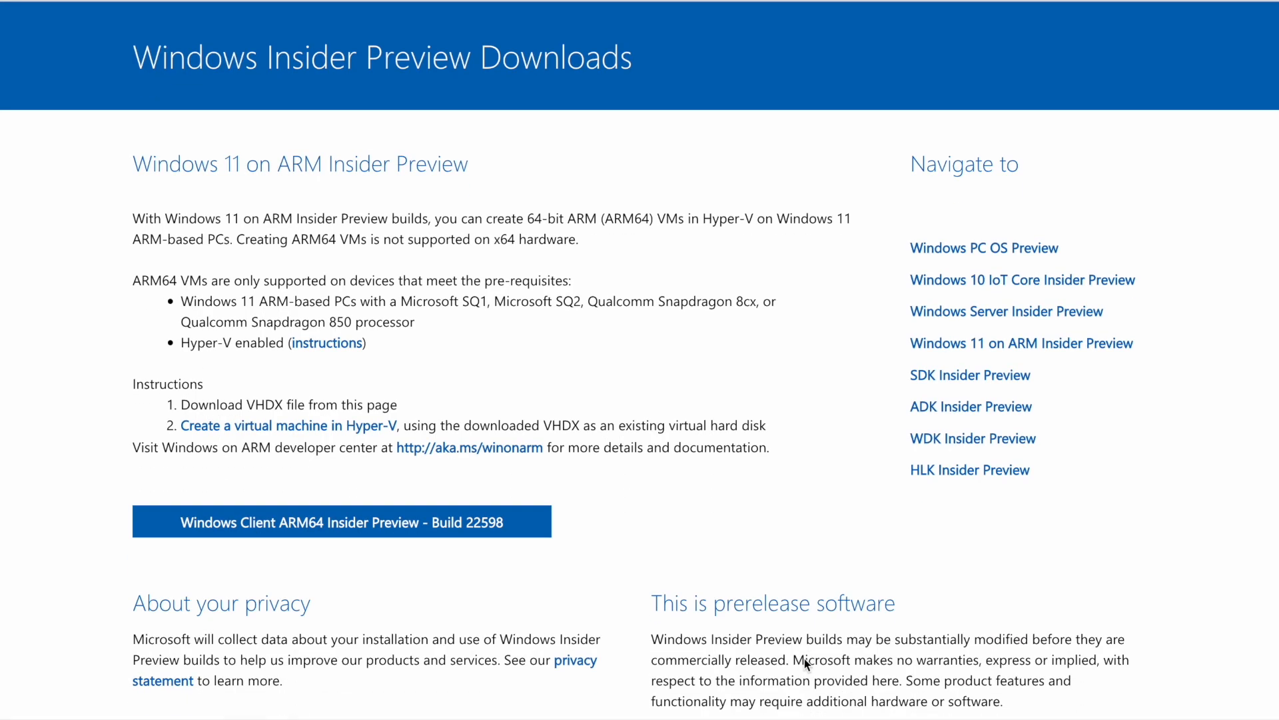
{"action": "mouse_move", "coordinate": [488, 534]}
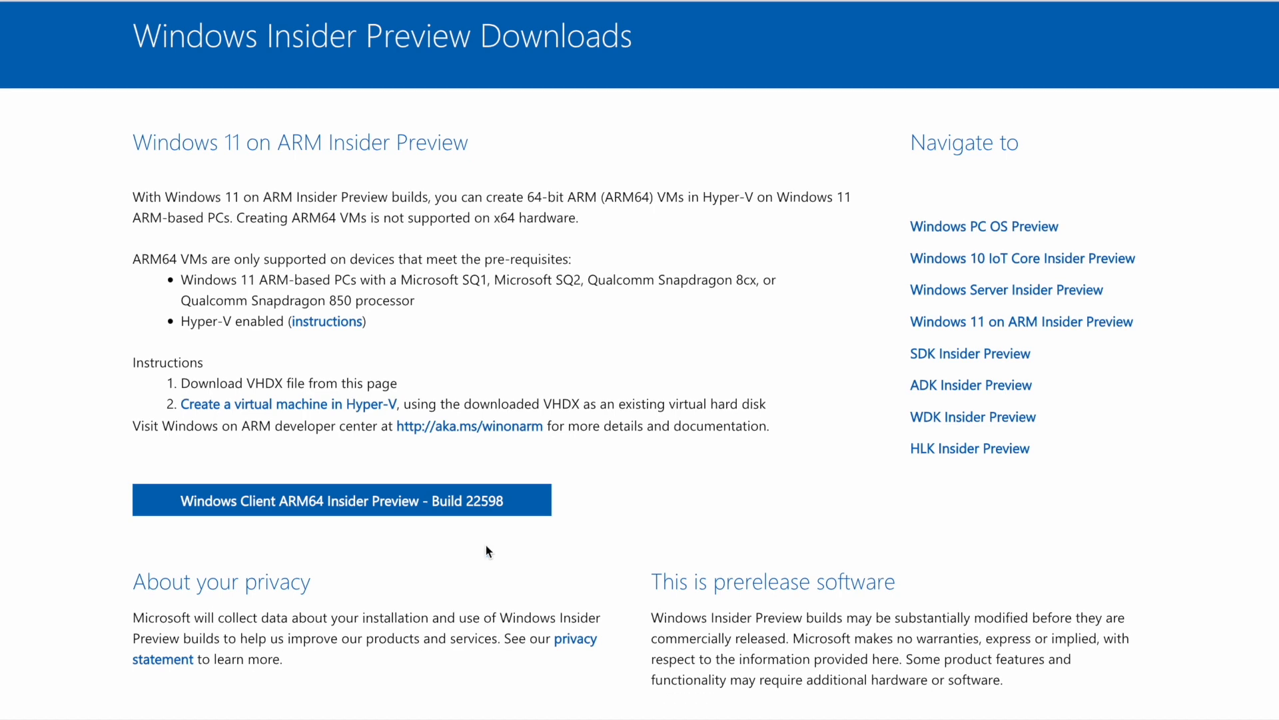
{"action": "scroll", "scroll_direction": "down", "scroll_amount": 3}
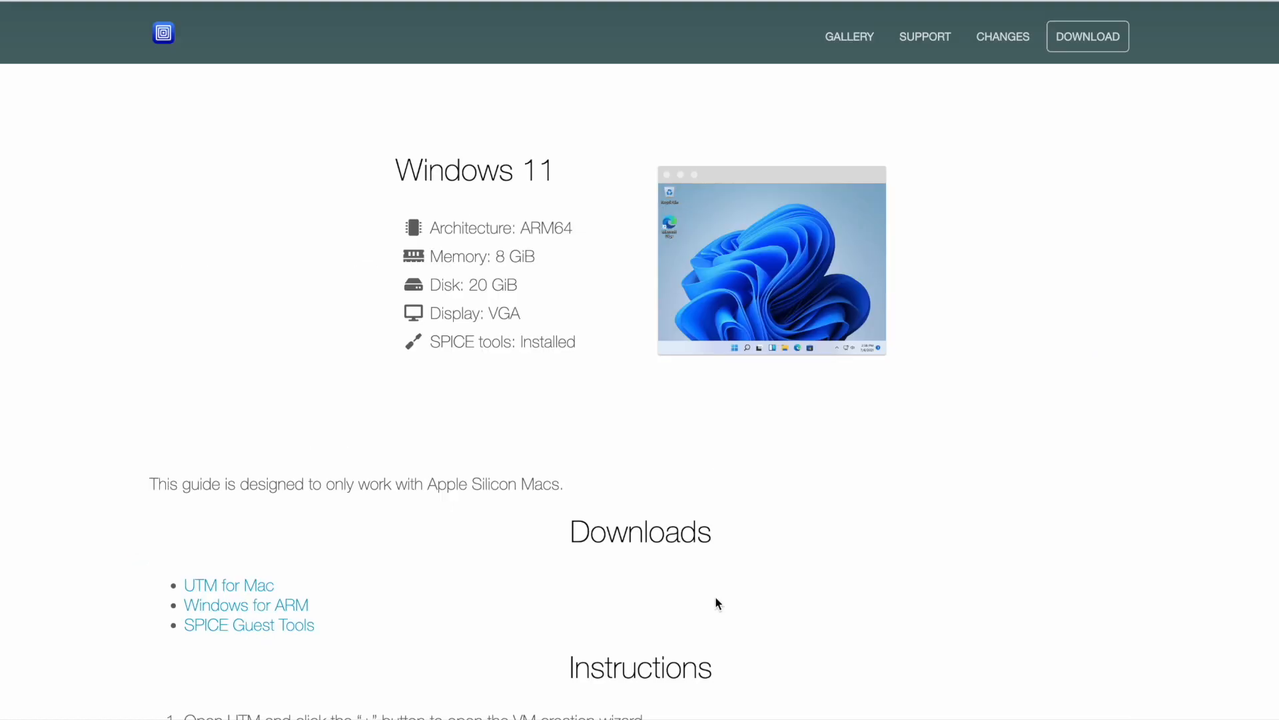
{"action": "mouse_move", "coordinate": [578, 448]}
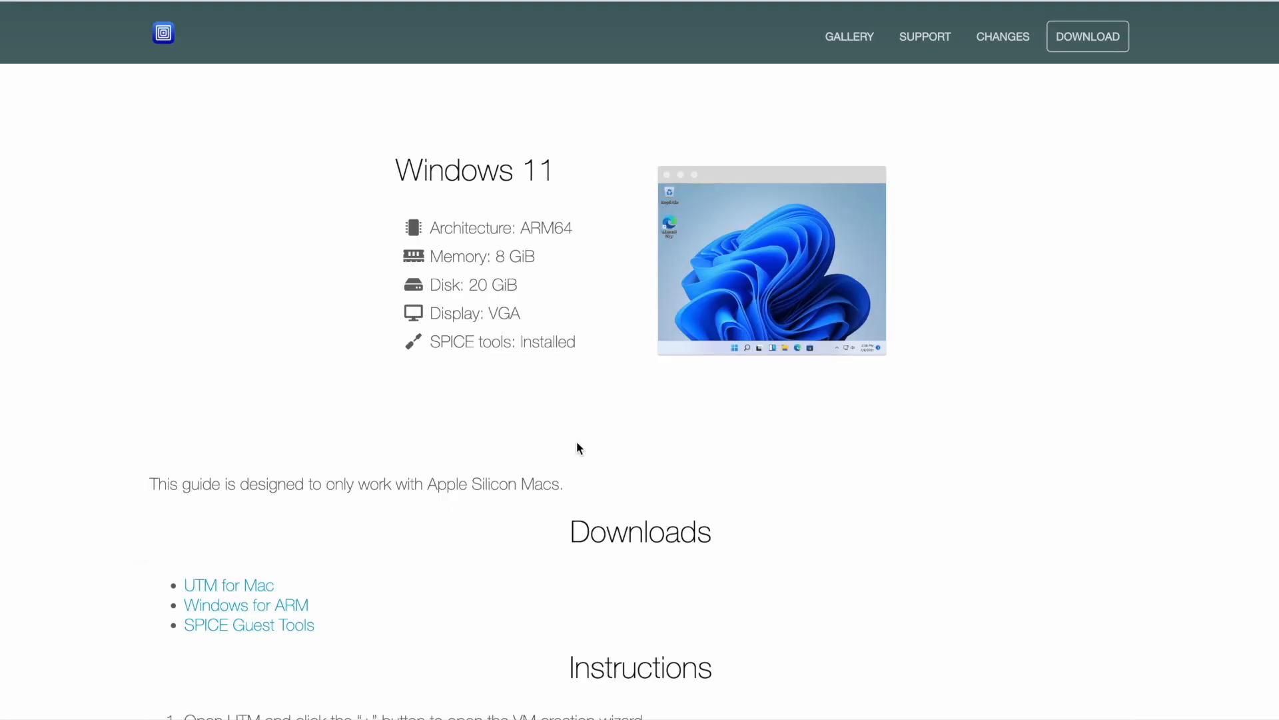
{"action": "scroll", "scroll_direction": "down", "scroll_amount": 3}
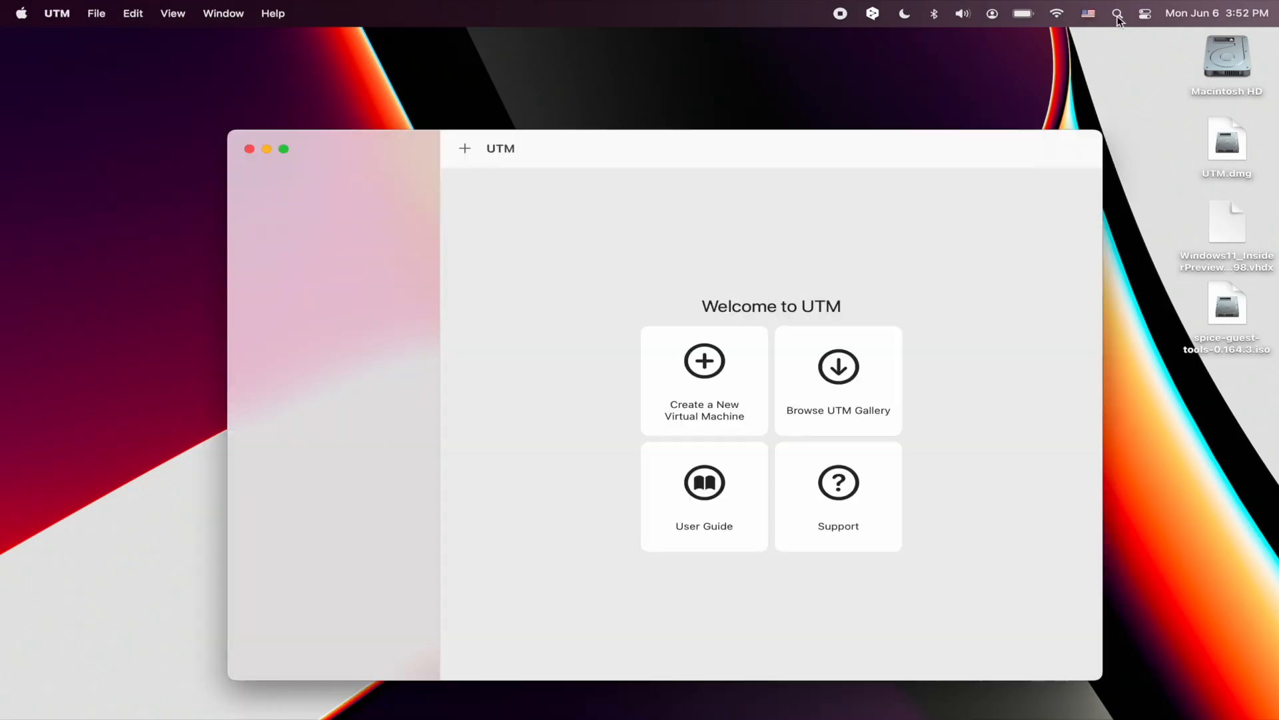
Create a new virtualized Windows VM and pick the Windows 11 VHDX on the Desktop as boot image
{"action": "left_click", "coordinate": [704, 381]}
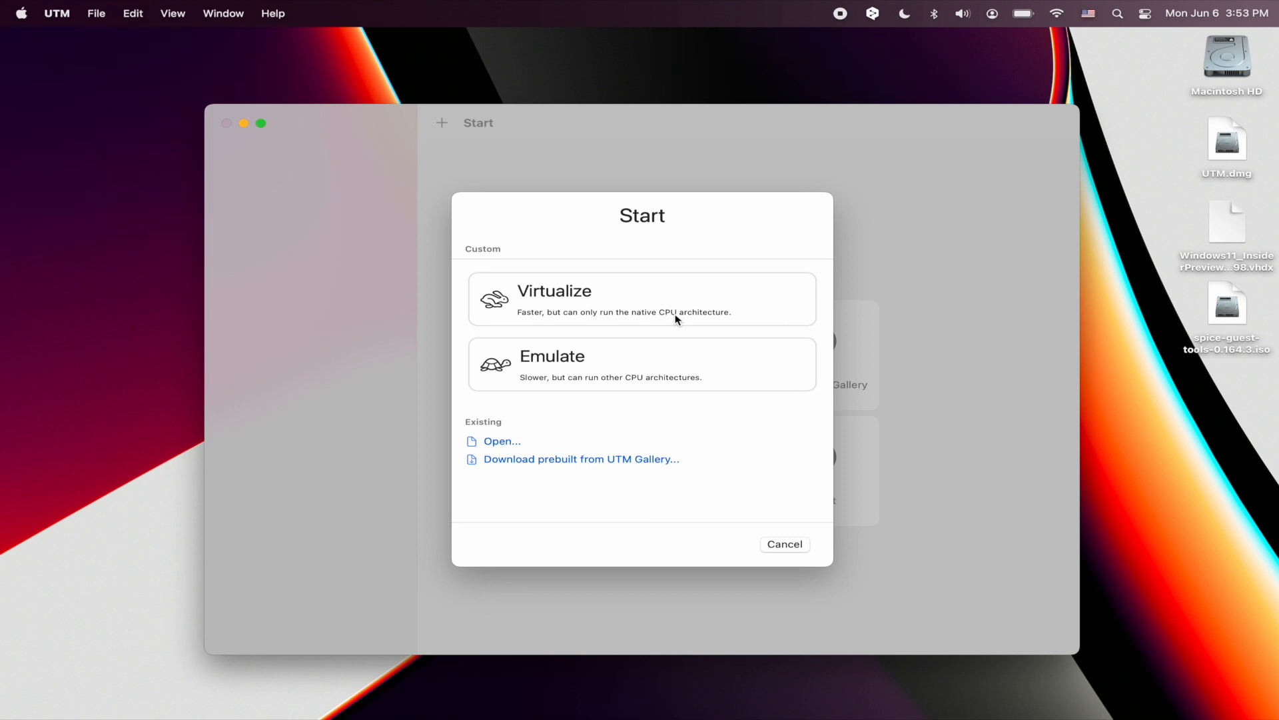
{"action": "left_click", "coordinate": [642, 298]}
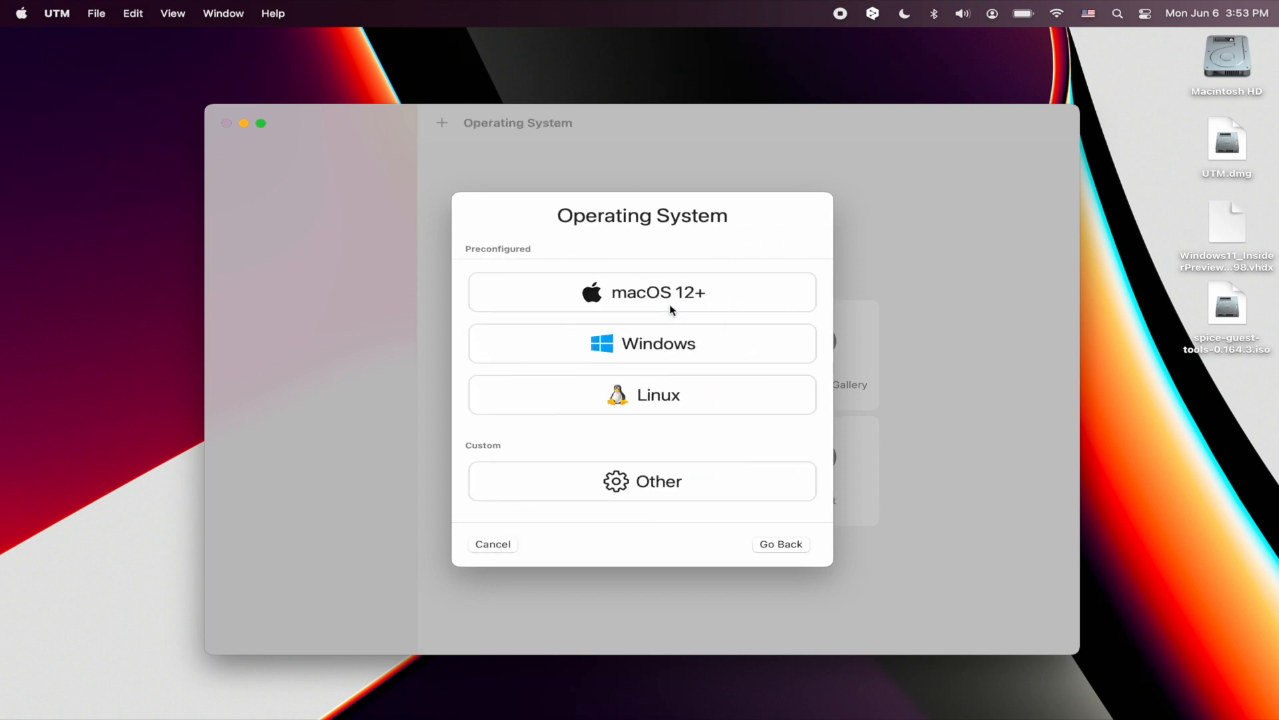
{"action": "left_click", "coordinate": [641, 344]}
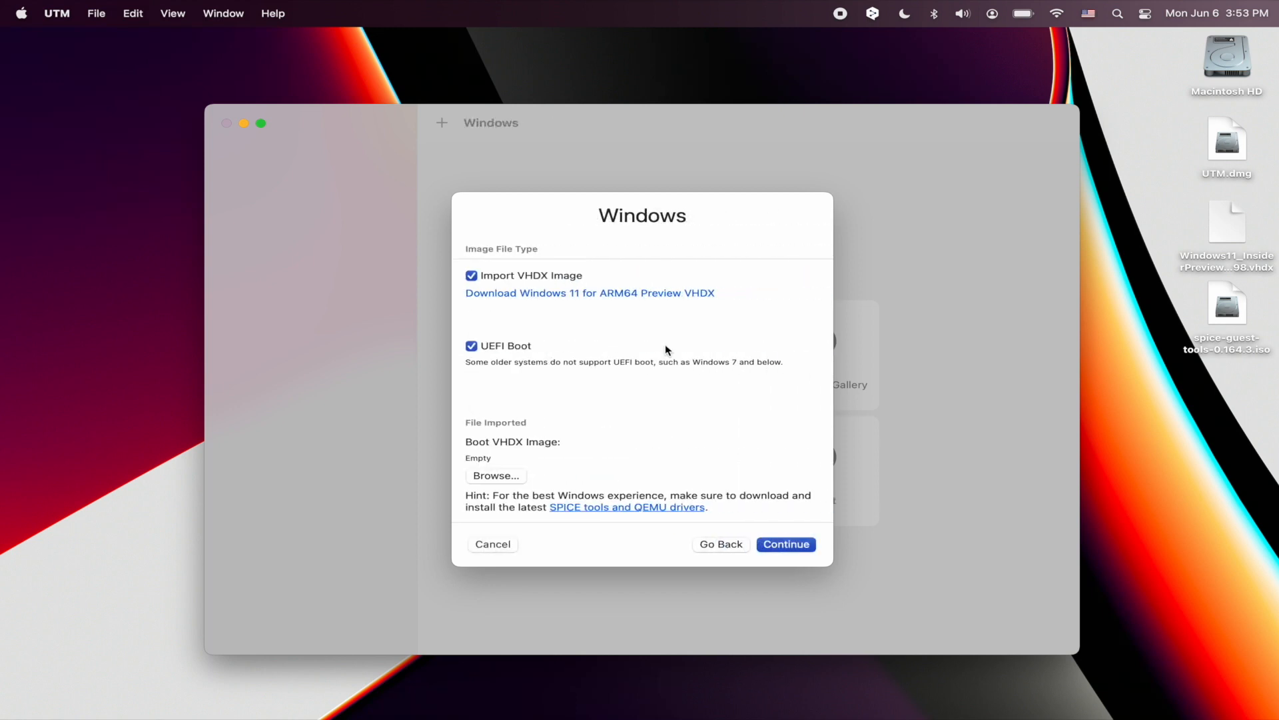
{"action": "mouse_move", "coordinate": [526, 280]}
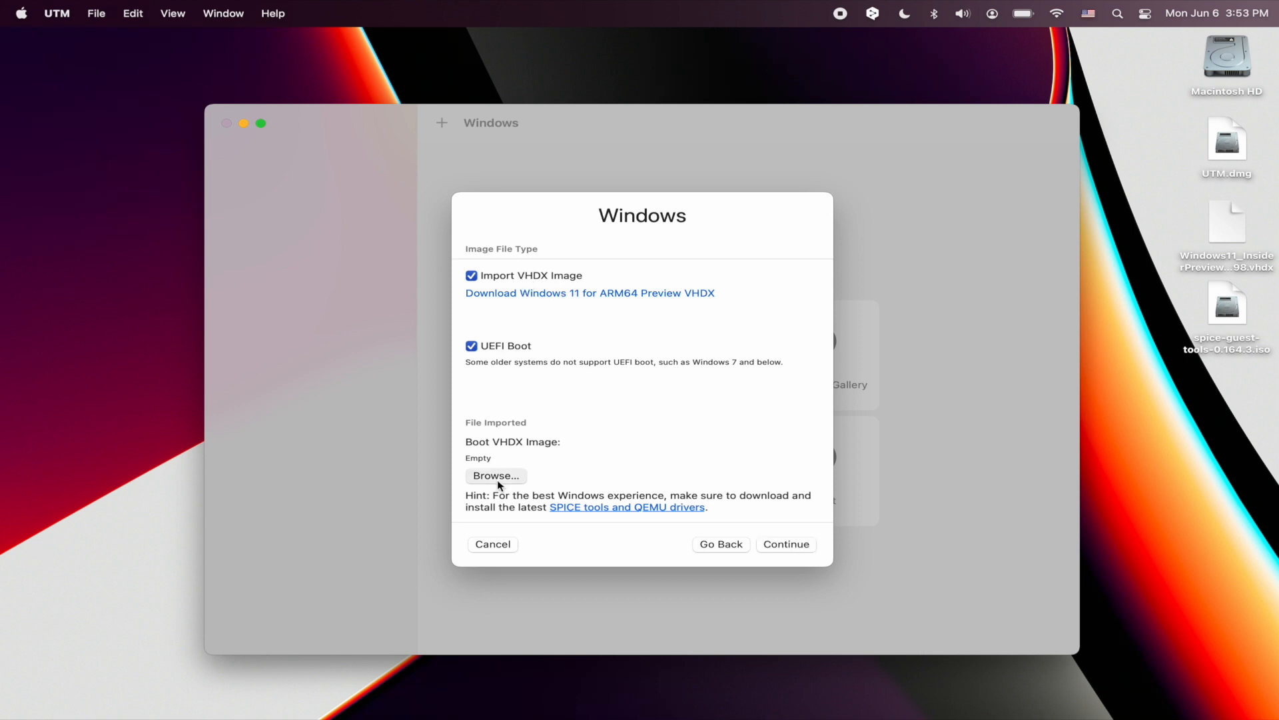
{"action": "left_click", "coordinate": [496, 476]}
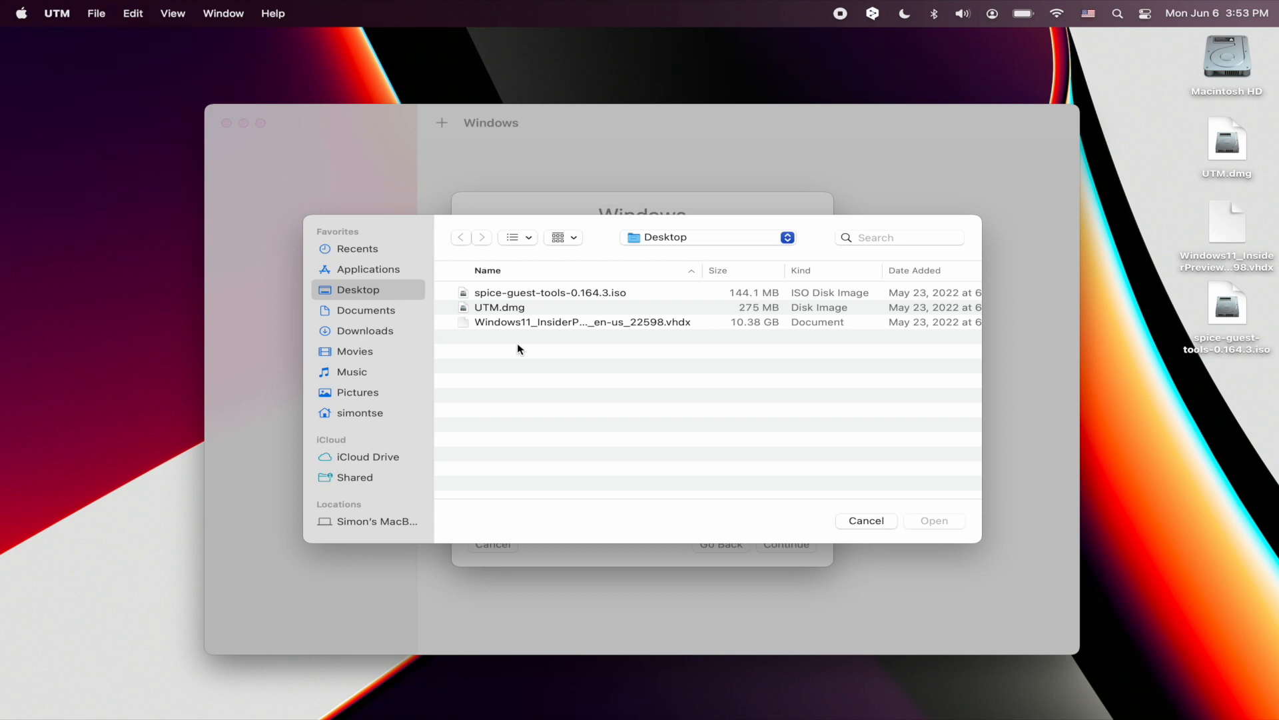
{"action": "left_click", "coordinate": [581, 321]}
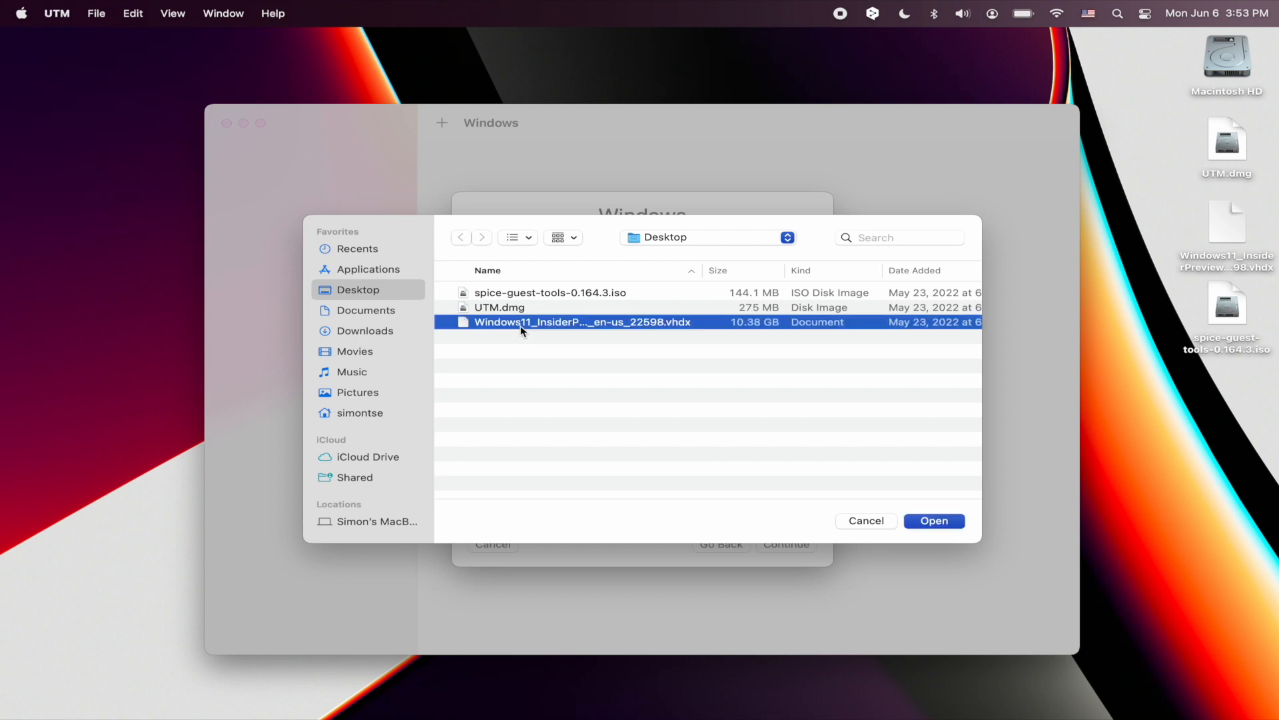
Accept the VHDX boot image, set memory to 8192 MB and continue without a shared folder
{"action": "left_click", "coordinate": [935, 520]}
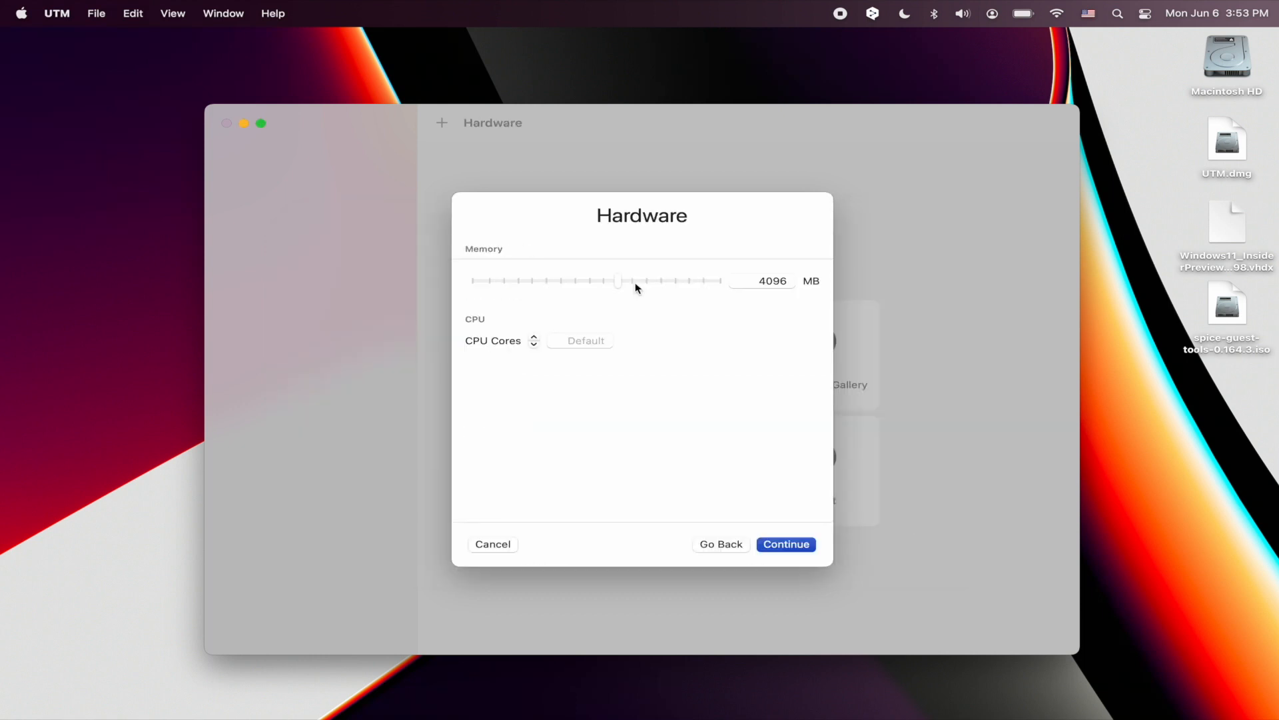
{"action": "left_click_drag", "start_coordinate": [617, 281], "coordinate": [684, 281]}
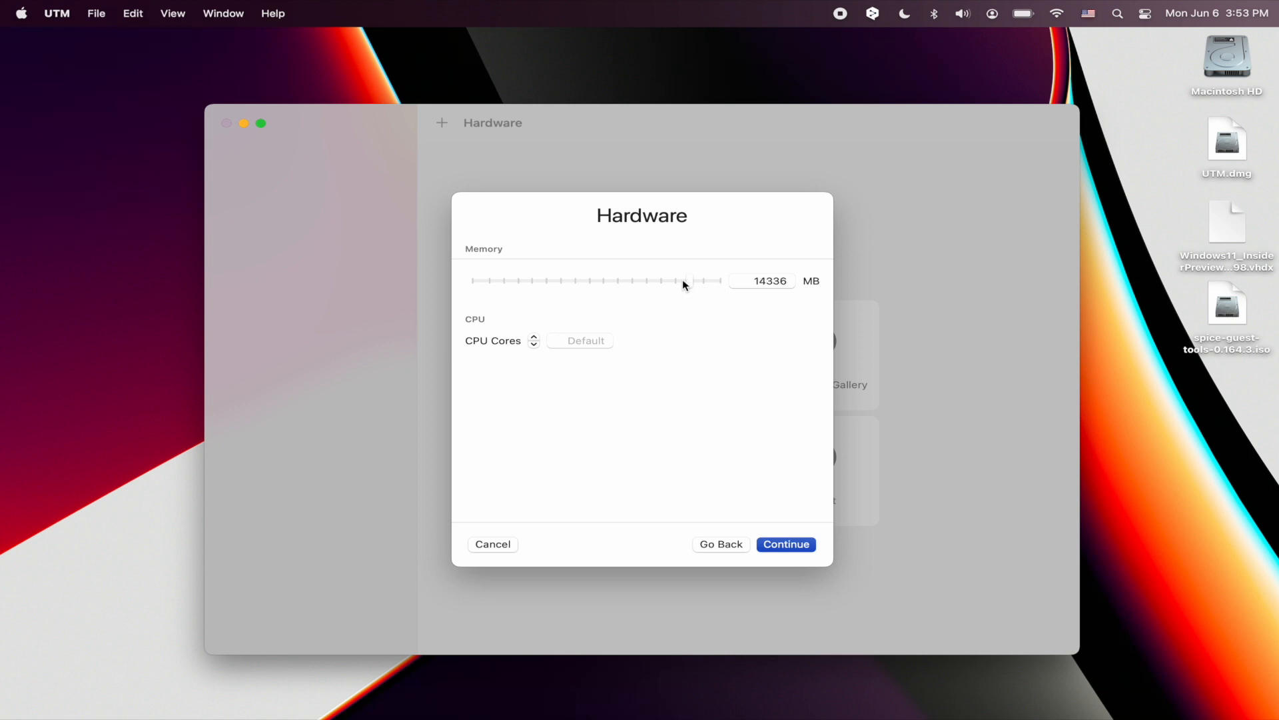
{"action": "left_click_drag", "start_coordinate": [681, 281], "coordinate": [635, 282]}
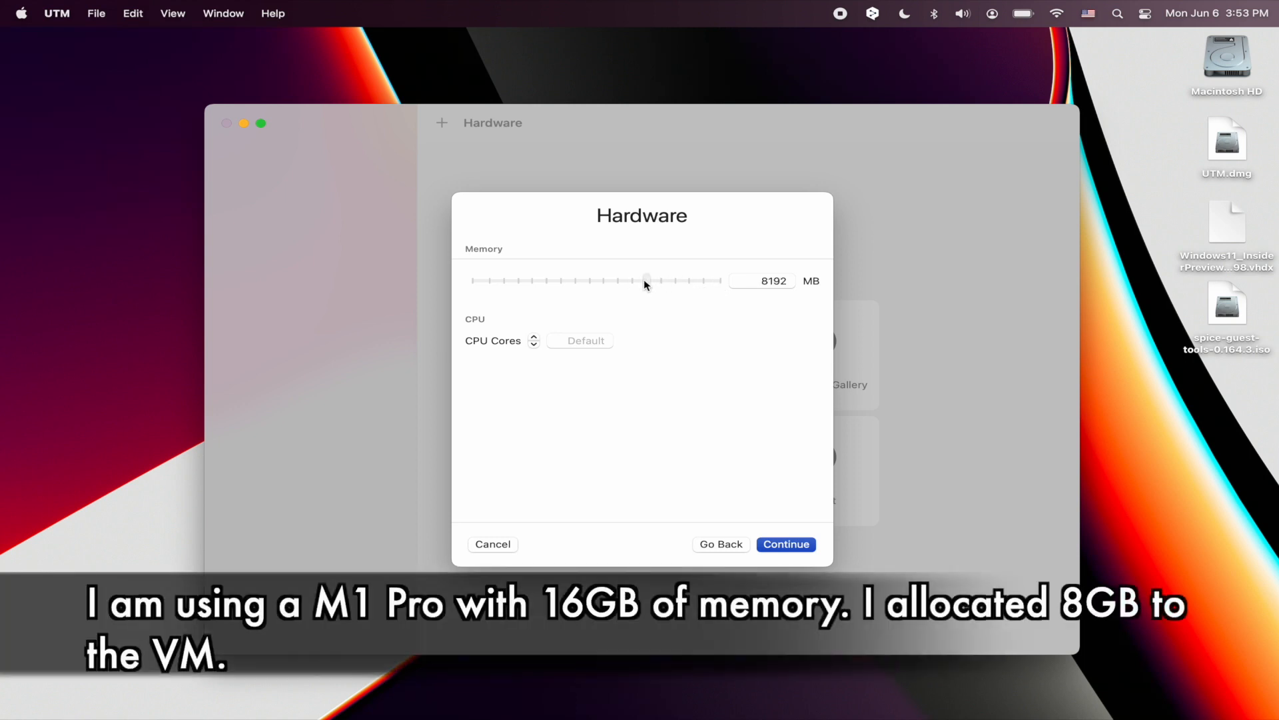
{"action": "left_click", "coordinate": [786, 544]}
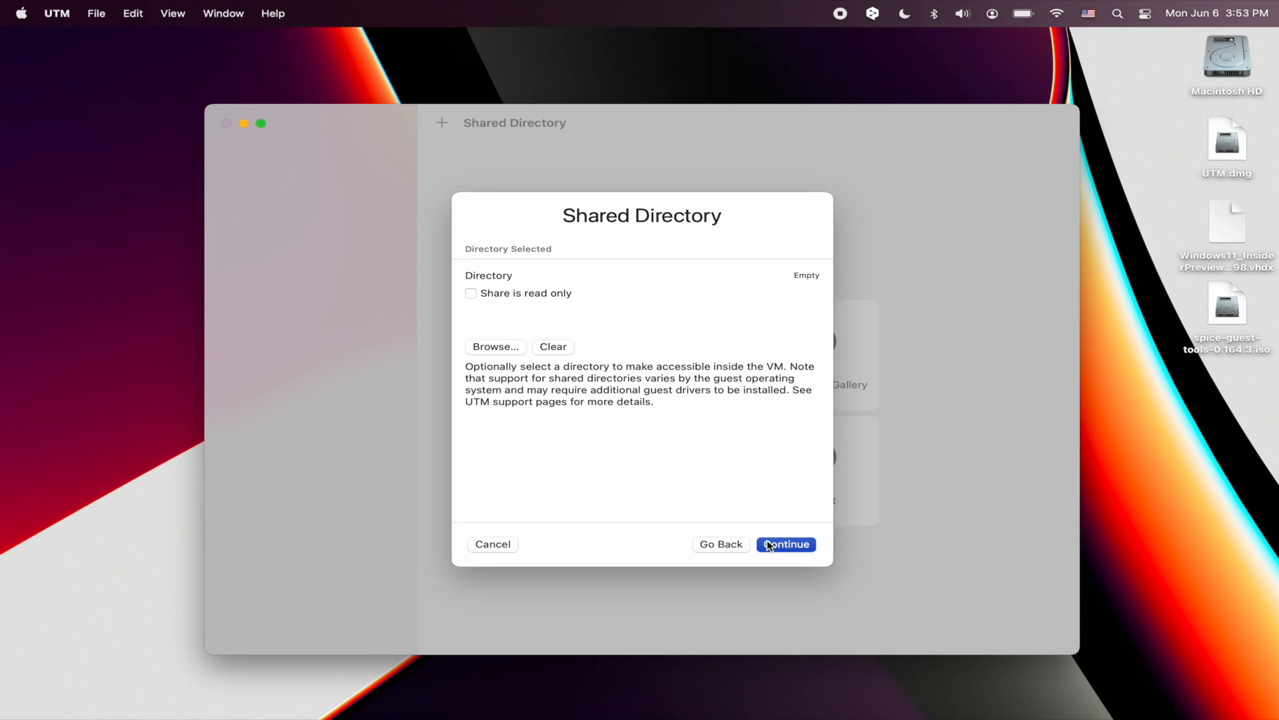
{"action": "left_click", "coordinate": [786, 543]}
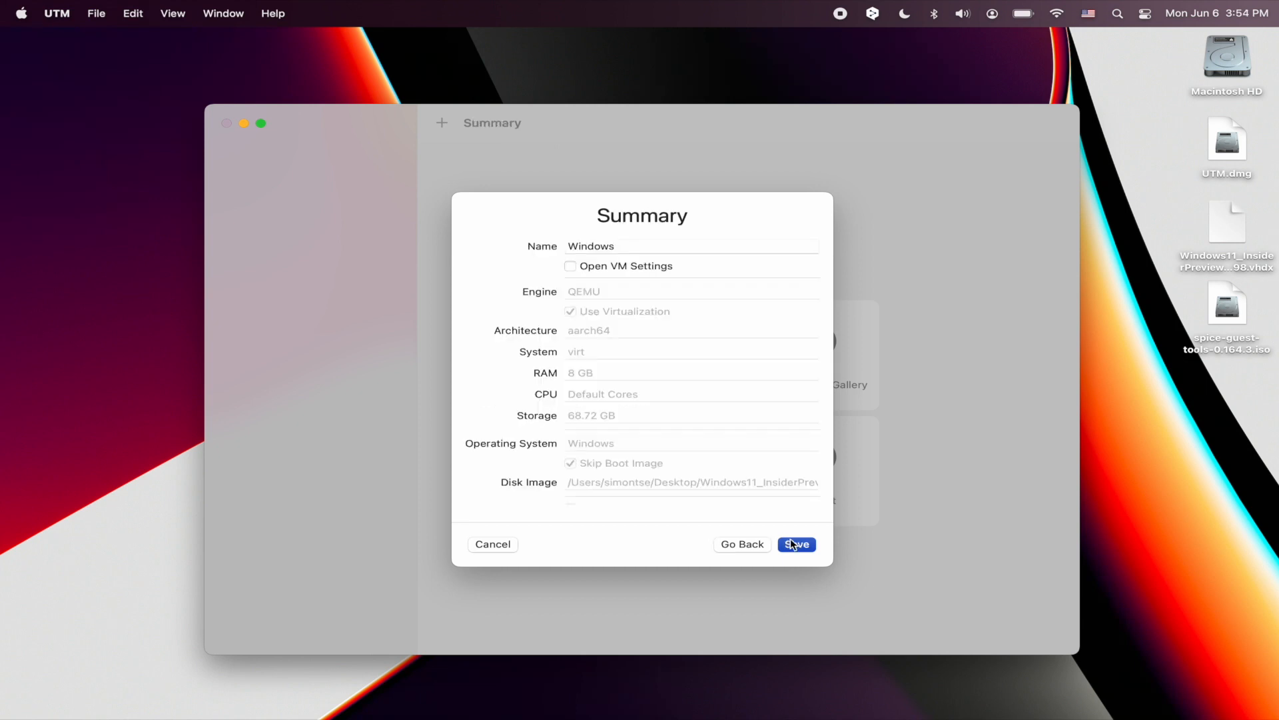
Name the VM Windows 11 and save it with Open VM Settings ticked
{"action": "left_click", "coordinate": [689, 245]}
{"action": "type", "text": " 11"}
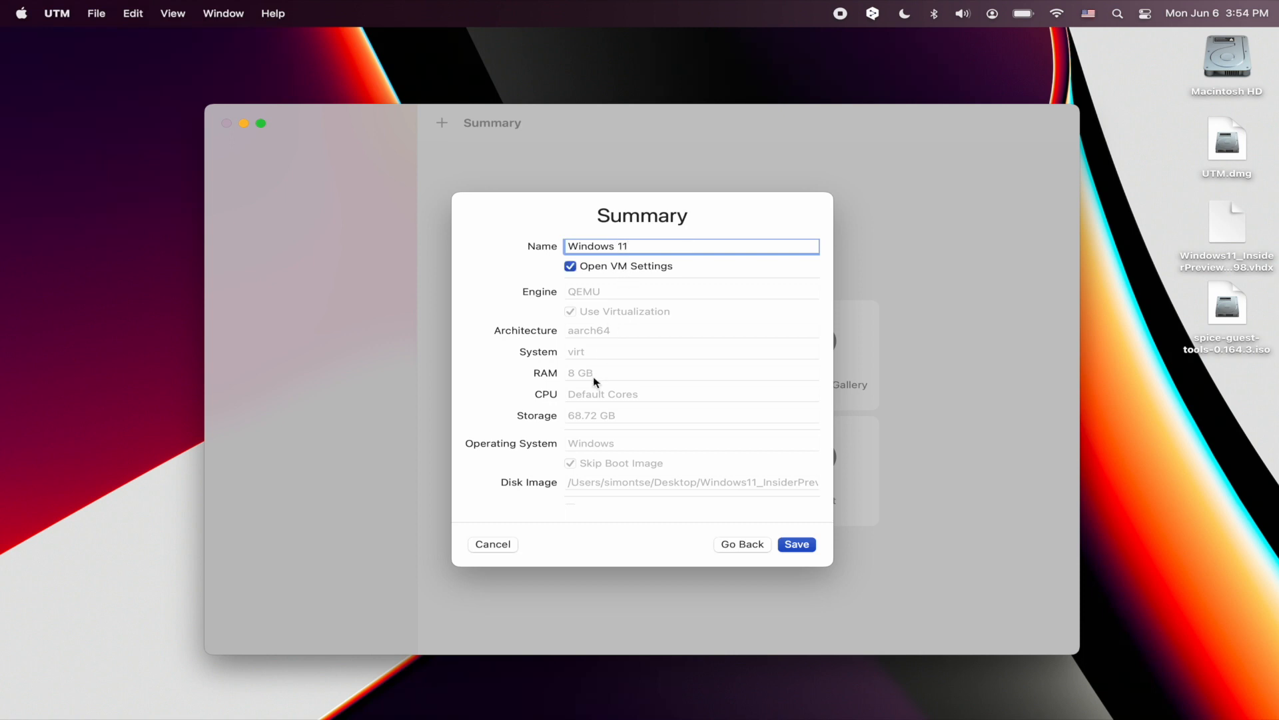
{"action": "left_click", "coordinate": [797, 544]}
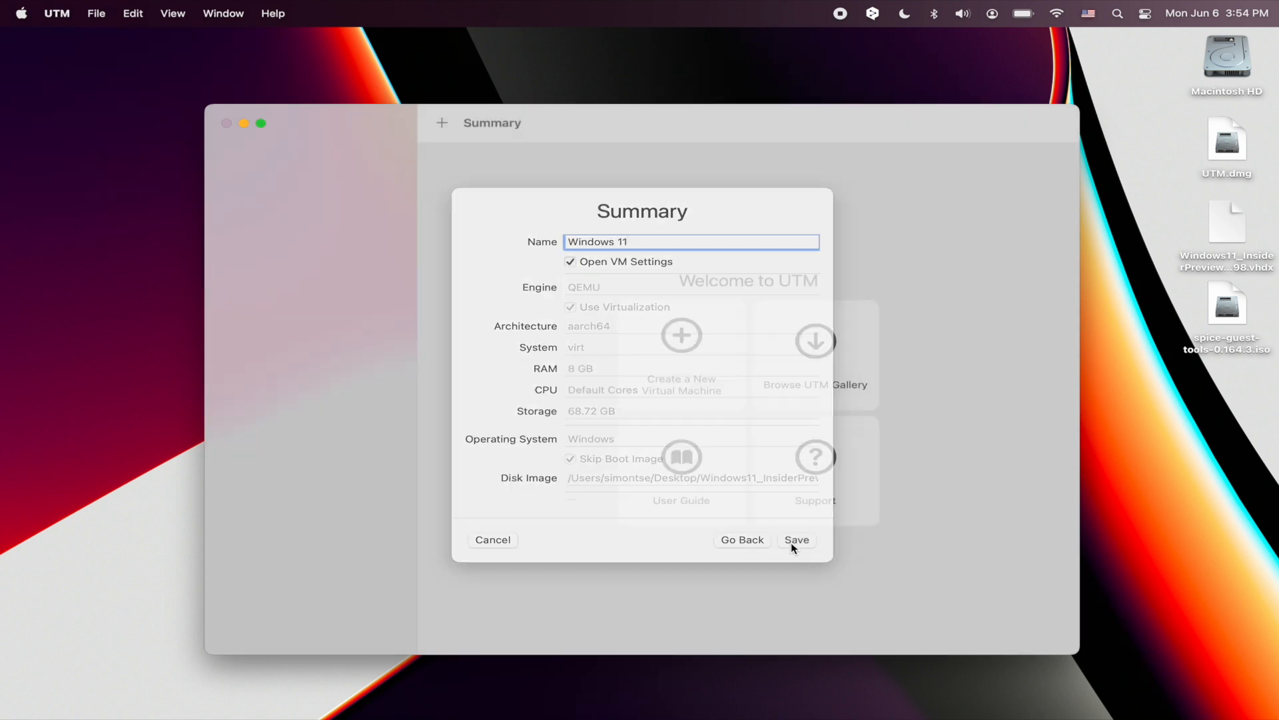
{"action": "left_click", "coordinate": [796, 540]}
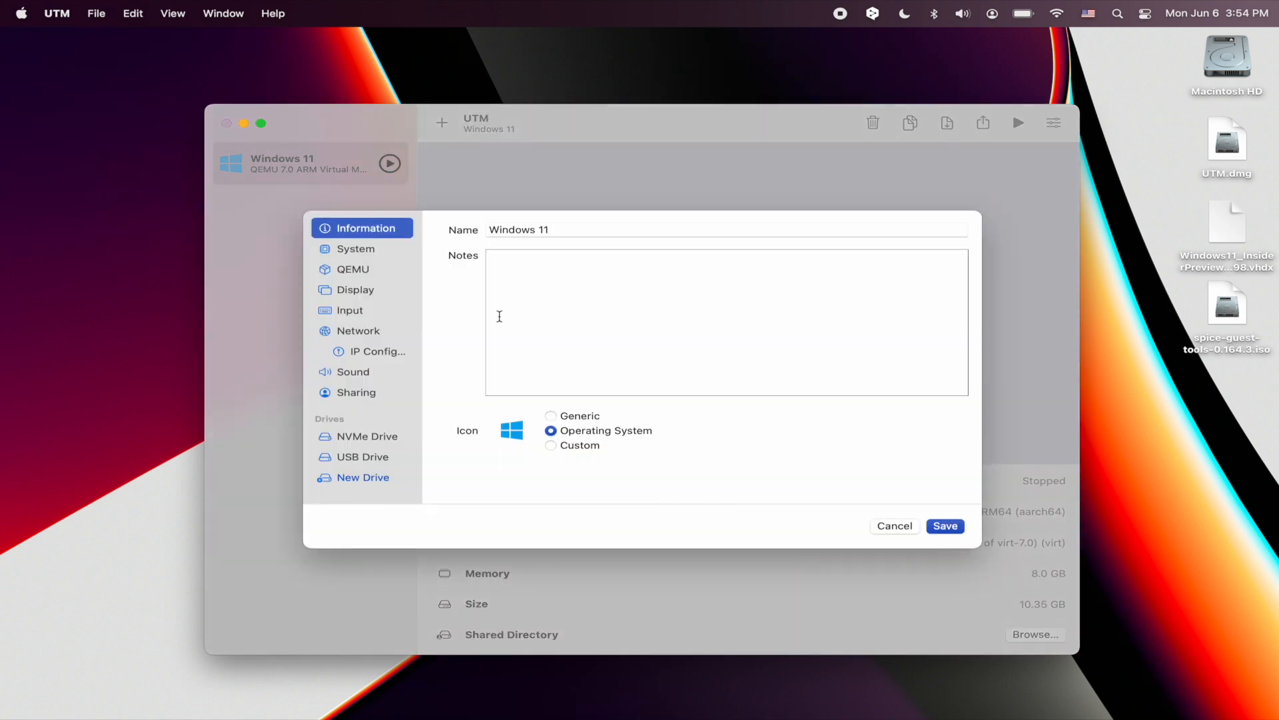
Review the VM's System and QEMU tweak settings, then start the Windows 11 VM
{"action": "left_click", "coordinate": [357, 248]}
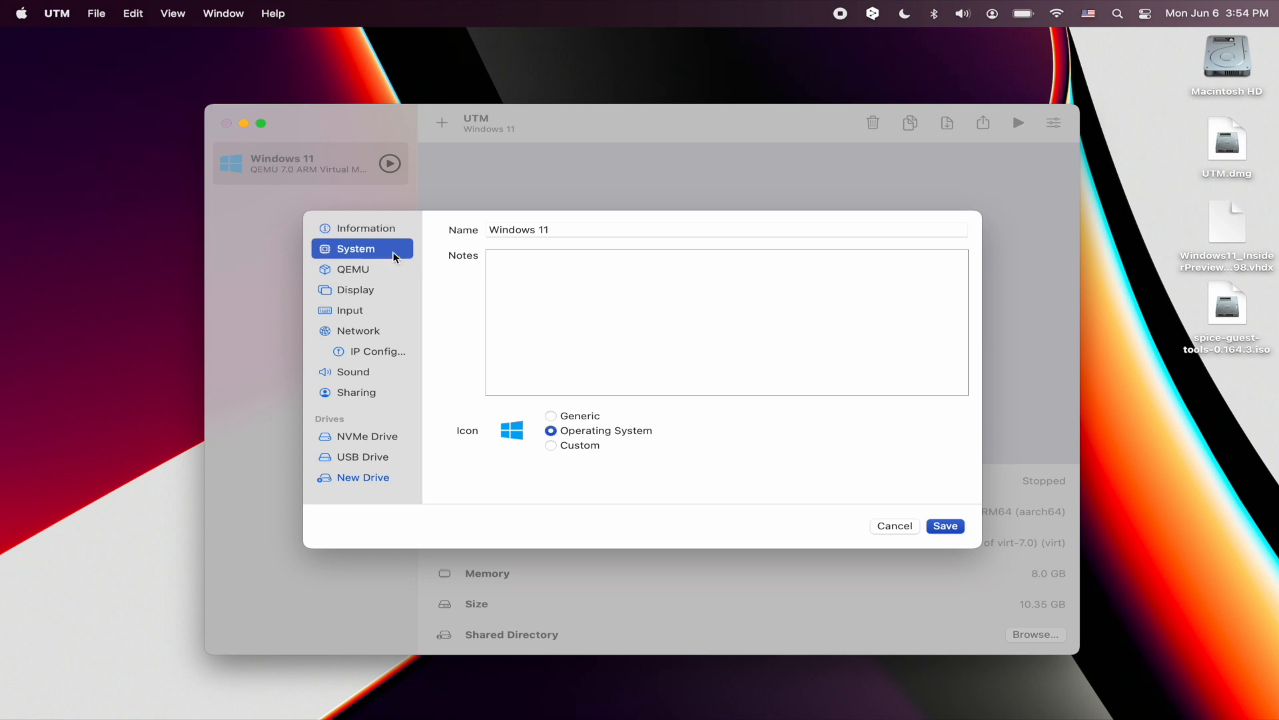
{"action": "left_click", "coordinate": [355, 248]}
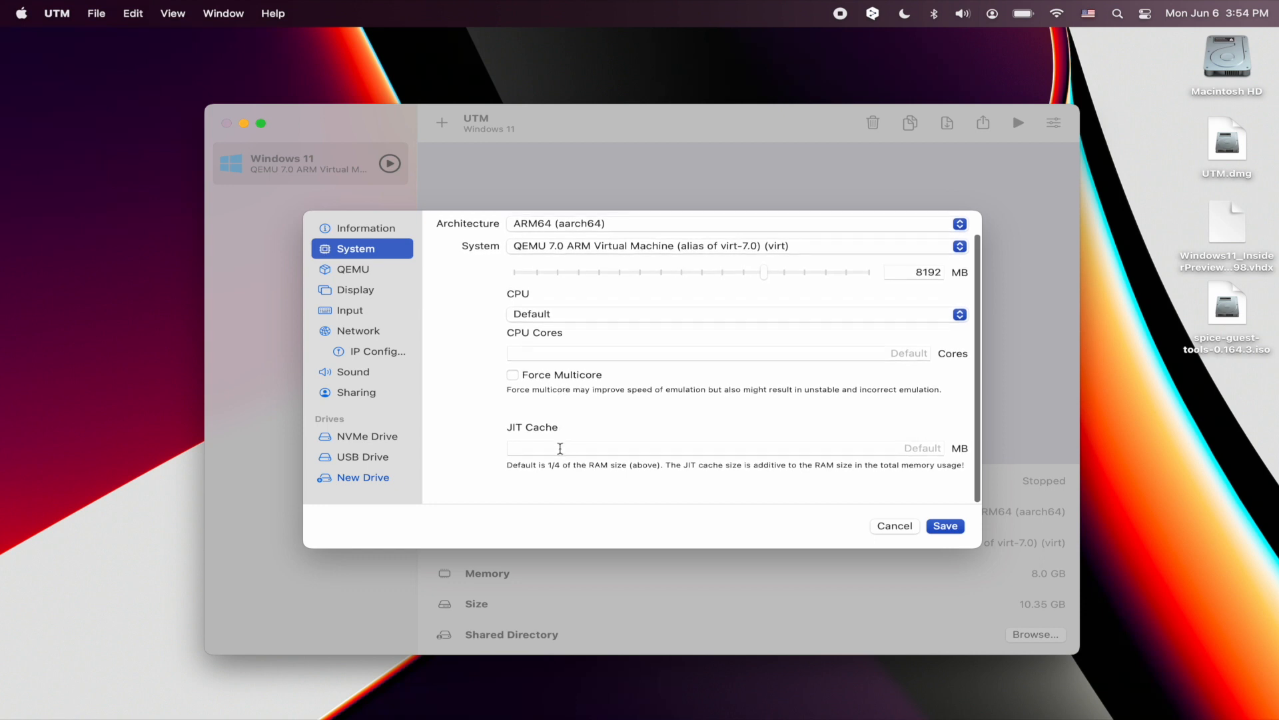
{"action": "left_click", "coordinate": [353, 269]}
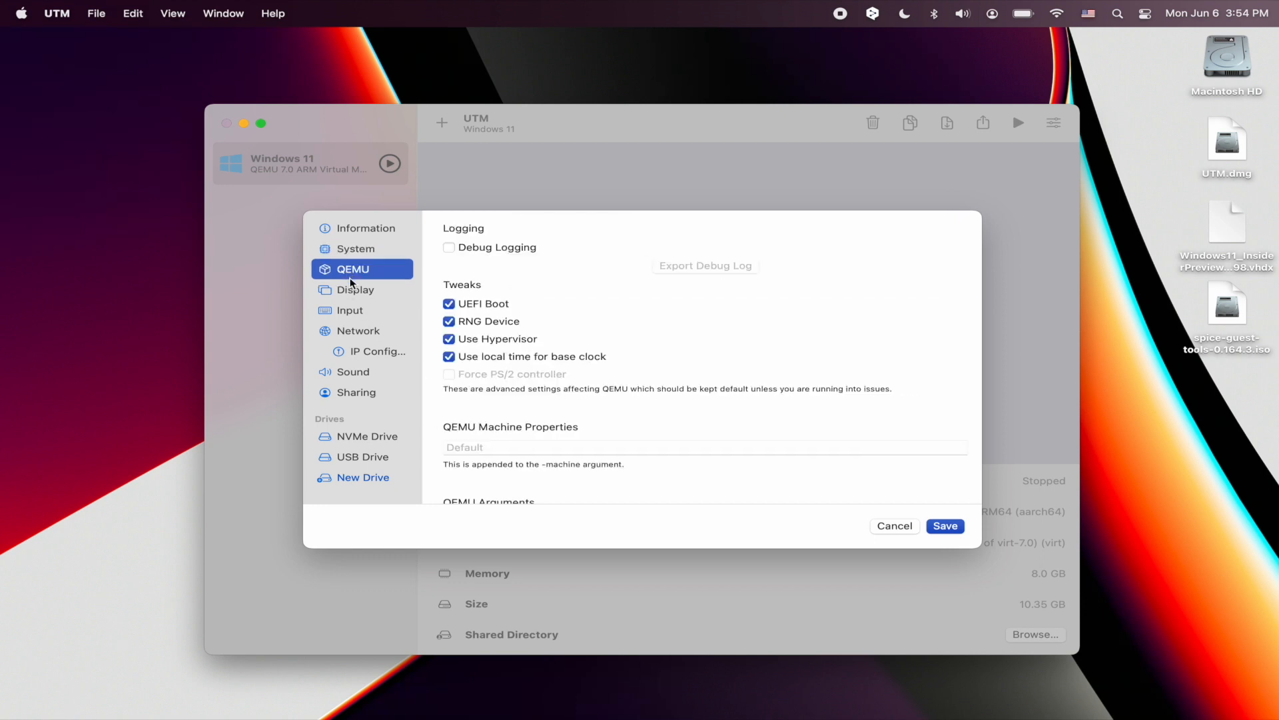
{"action": "left_click", "coordinate": [945, 526]}
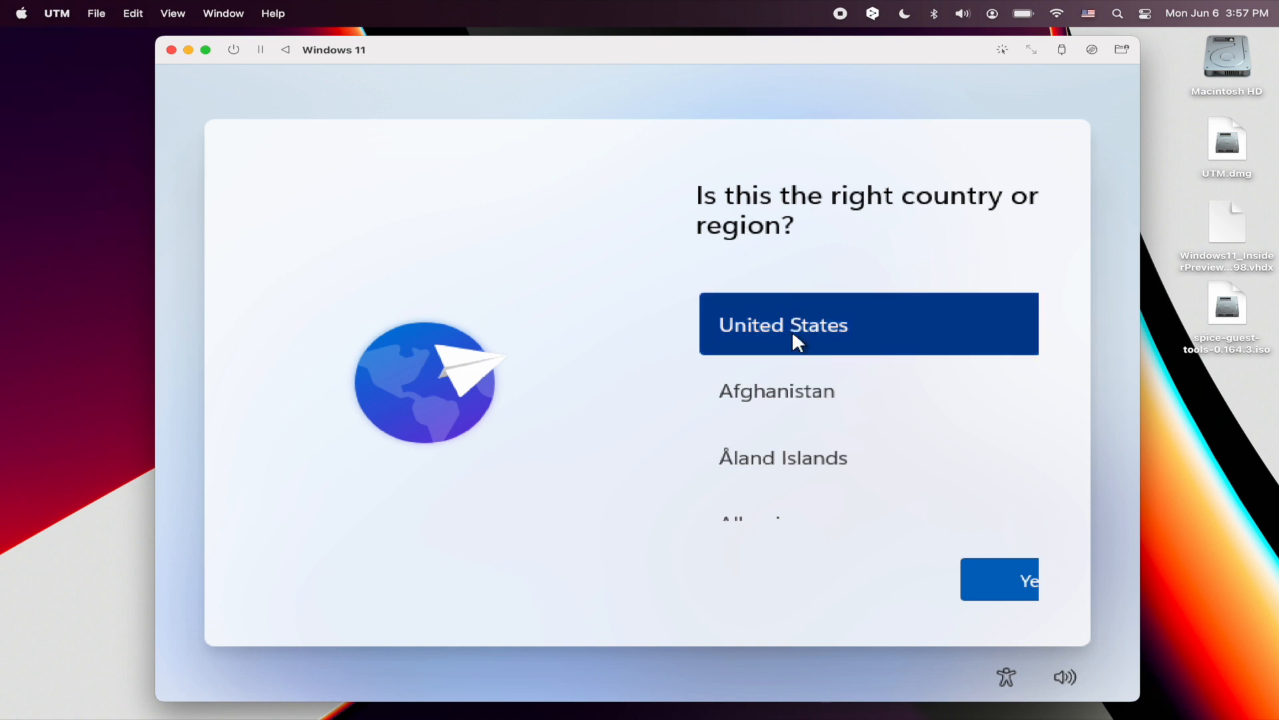
Confirm United States and the US keyboard in Windows setup, skipping a second layout
{"action": "left_click", "coordinate": [1000, 578]}
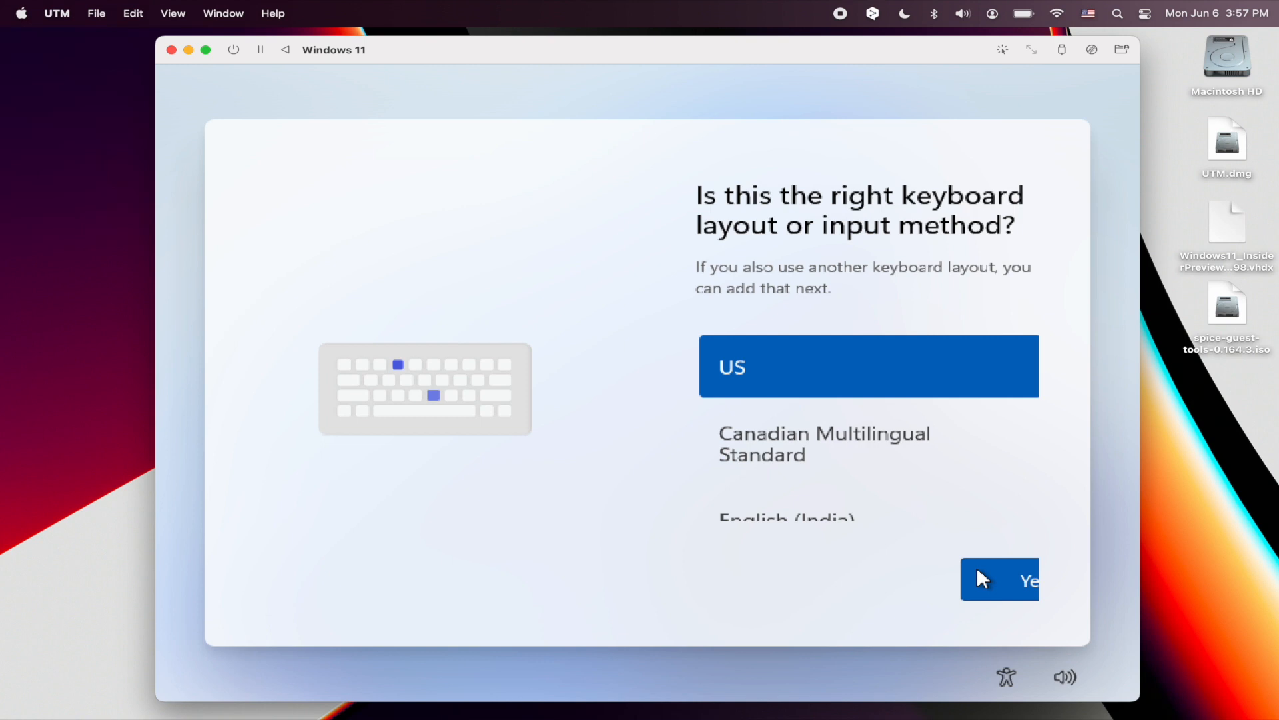
{"action": "left_click", "coordinate": [1007, 578]}
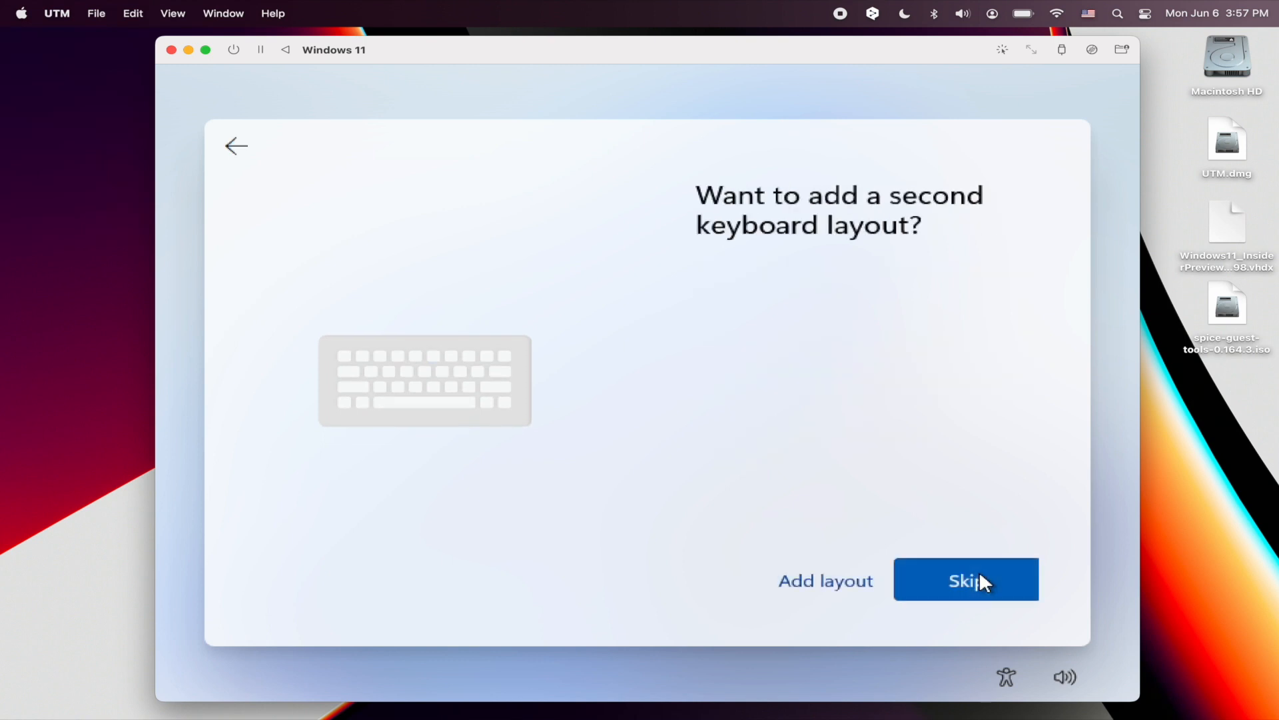
{"action": "left_click", "coordinate": [967, 578]}
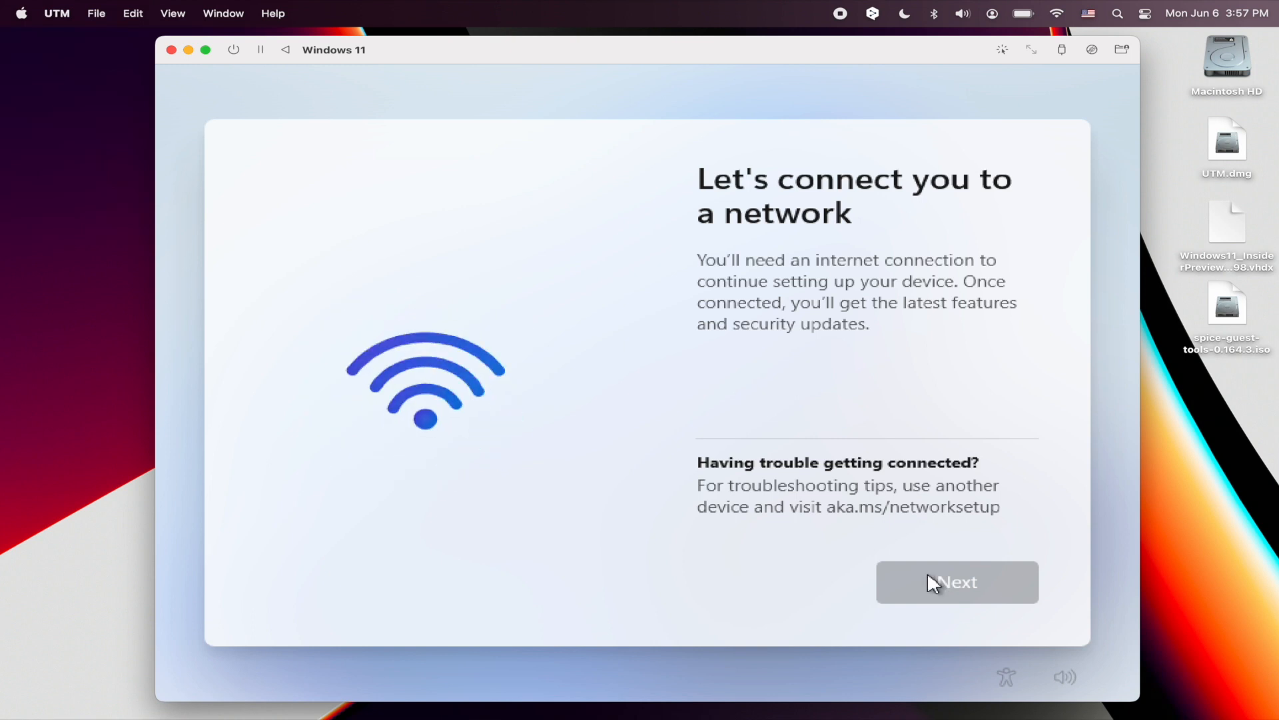
{"action": "mouse_move", "coordinate": [793, 574]}
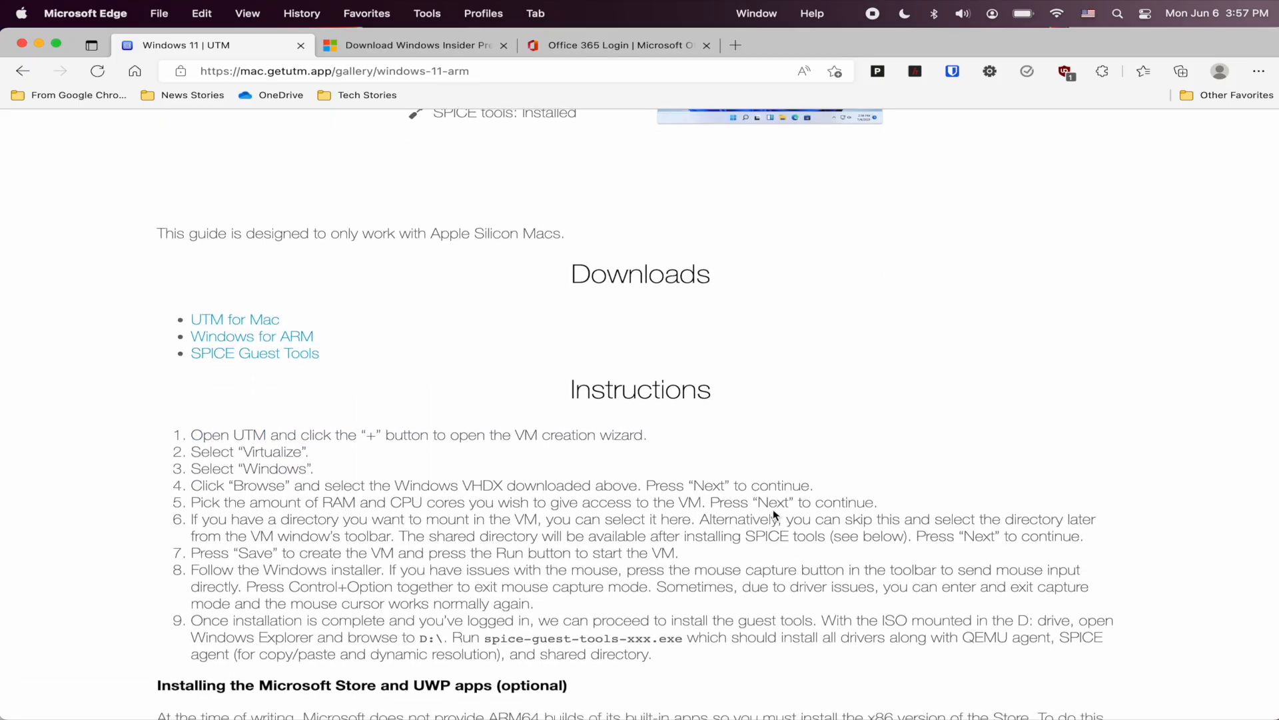
Scroll the UTM guide down to the OOBE\BYPASSNRO troubleshooting workaround
{"action": "scroll", "scroll_direction": "down", "scroll_amount": 3}
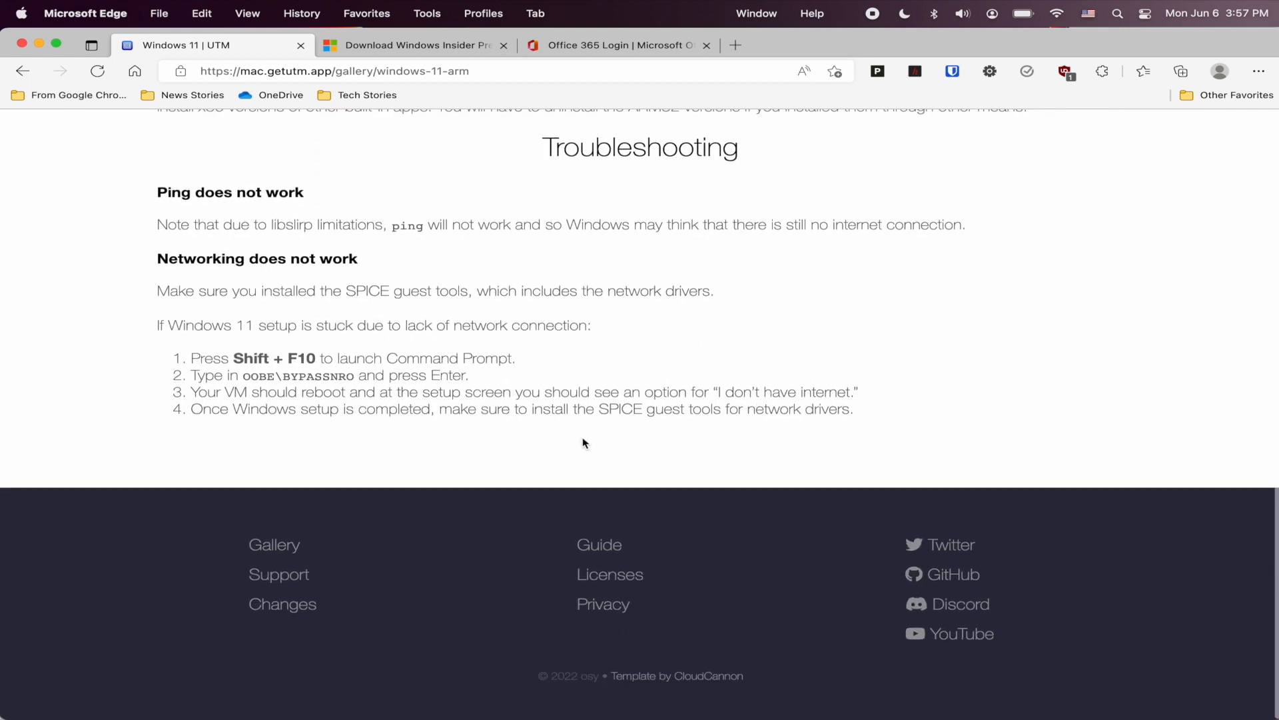
{"action": "mouse_move", "coordinate": [392, 358]}
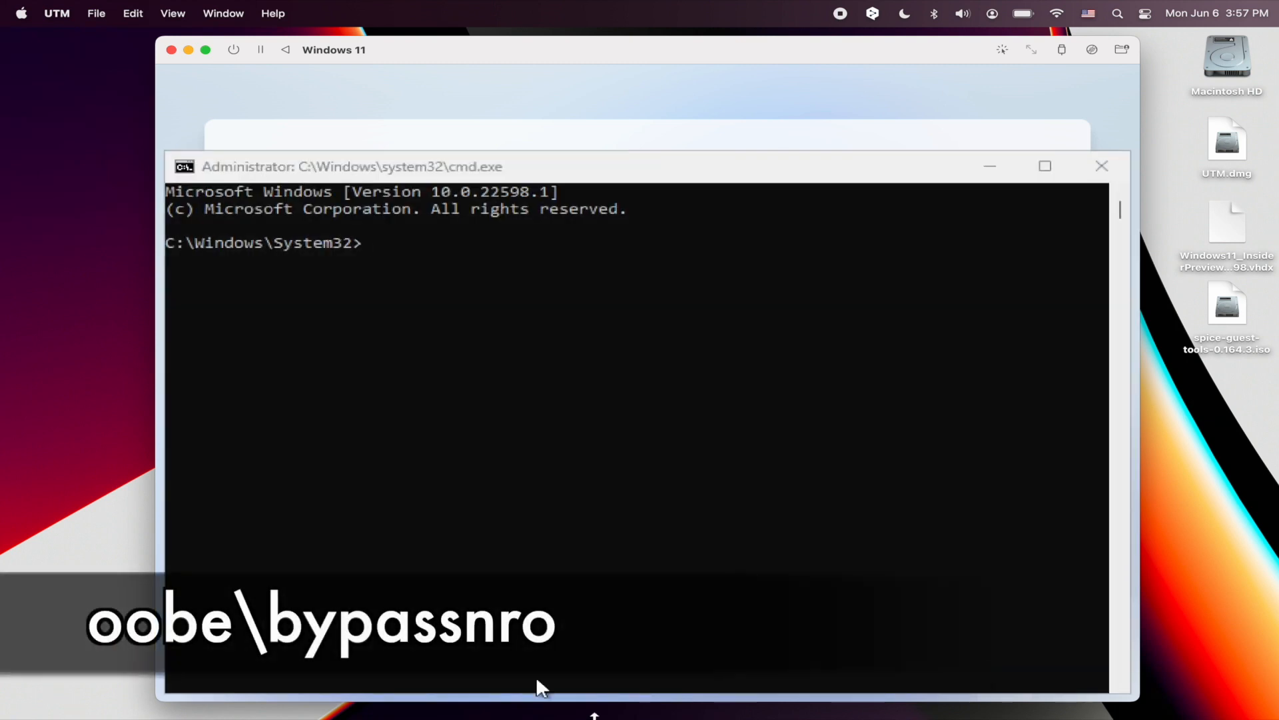
Enter the oobe\bypassnro workaround, connect to a network now and accept the license
{"action": "type", "text": "oobe\\bypa"}
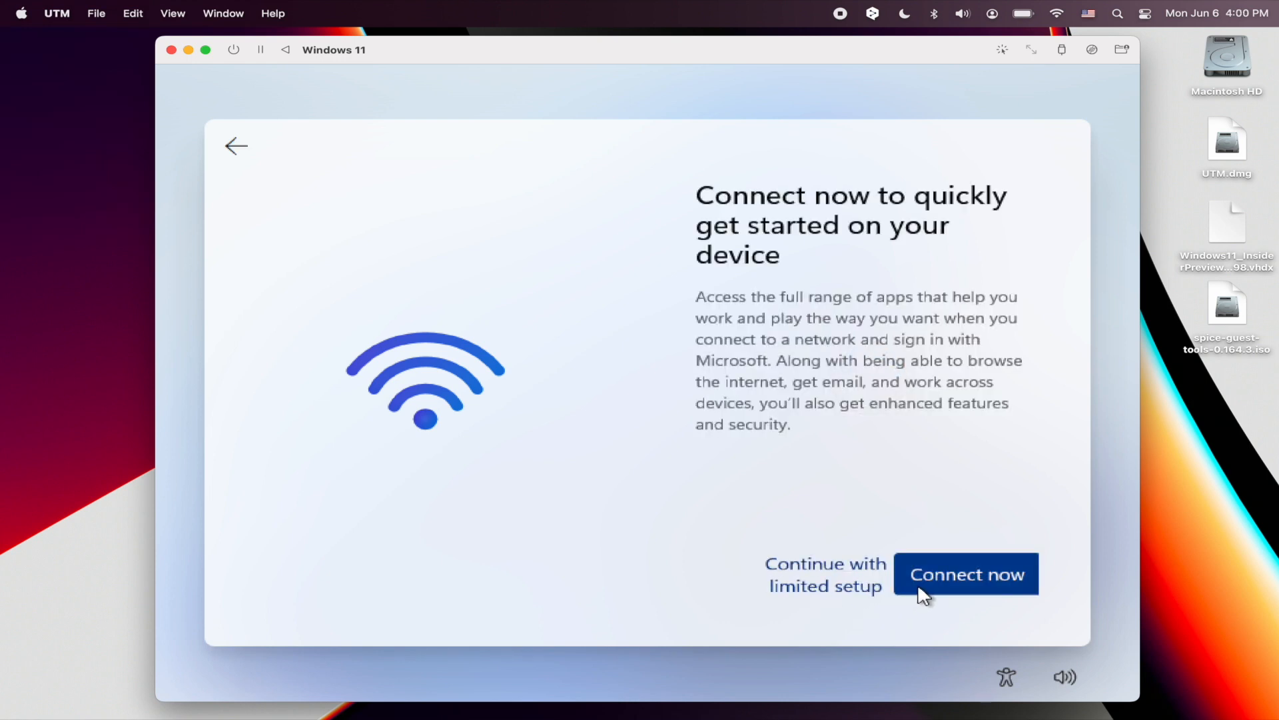
{"action": "left_click", "coordinate": [966, 573]}
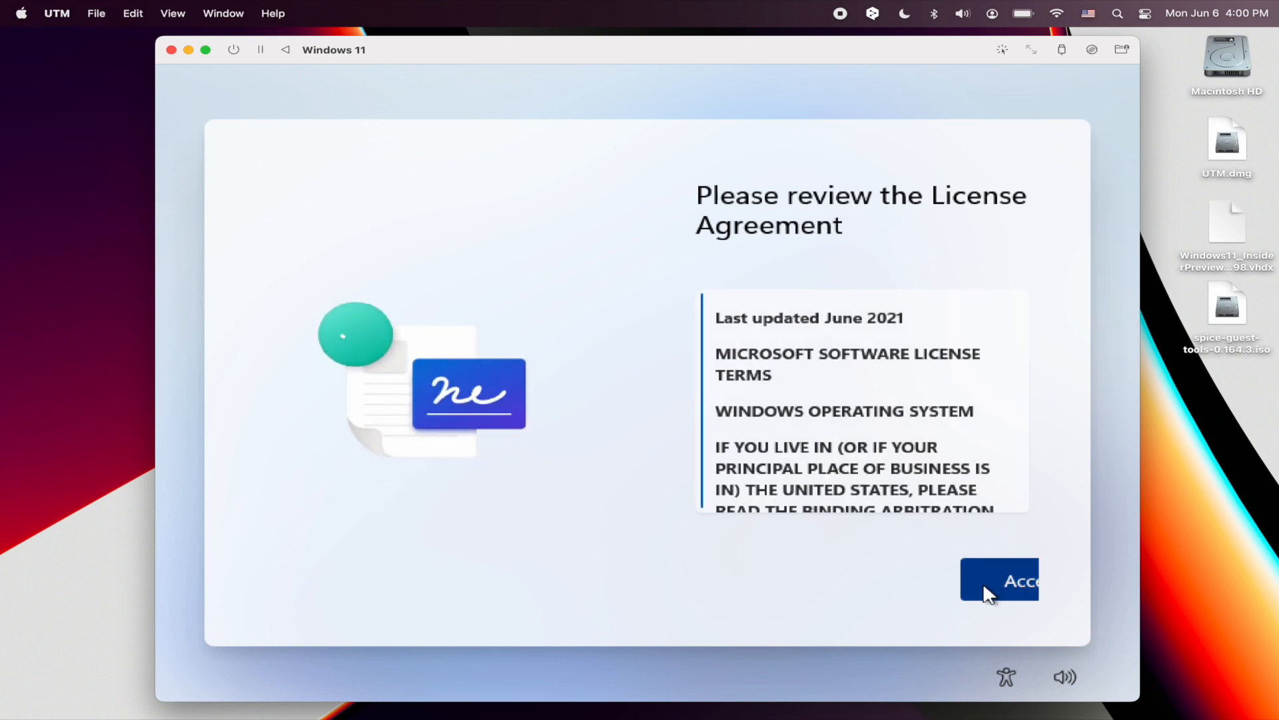
{"action": "left_click", "coordinate": [1010, 579]}
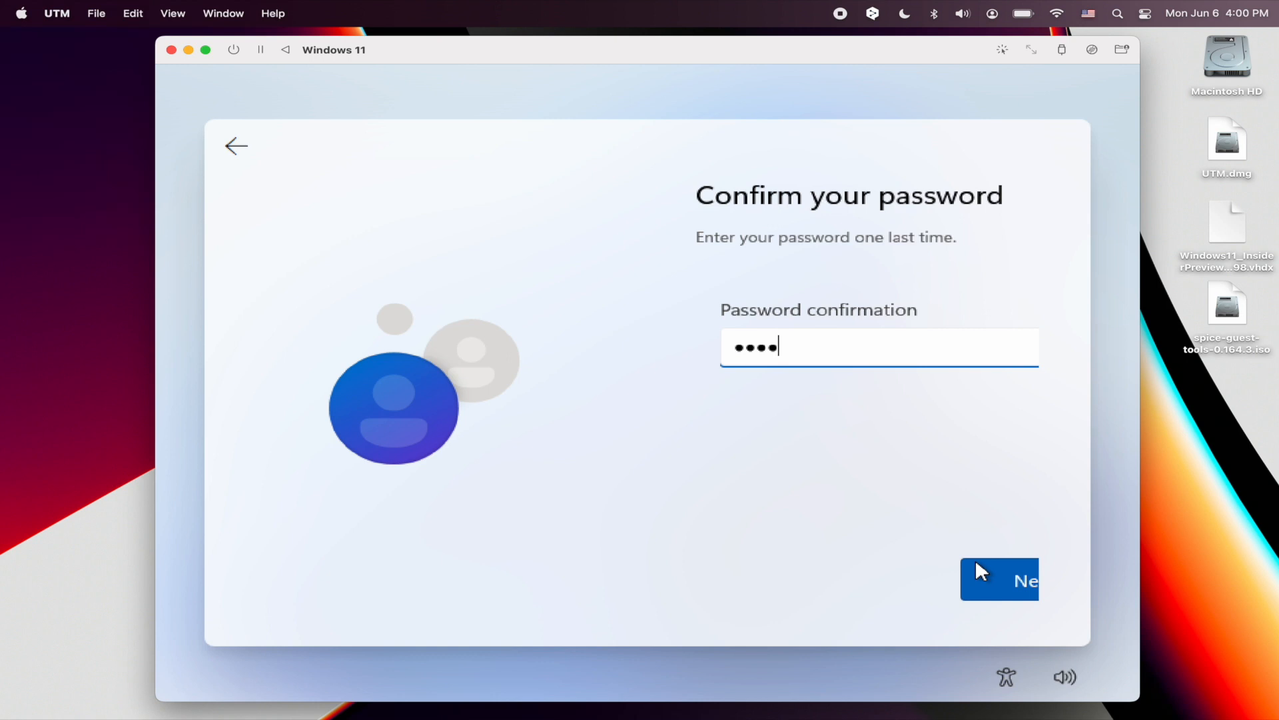
Confirm the account password and set the security questions, reaching privacy settings
{"action": "left_click", "coordinate": [1005, 579]}
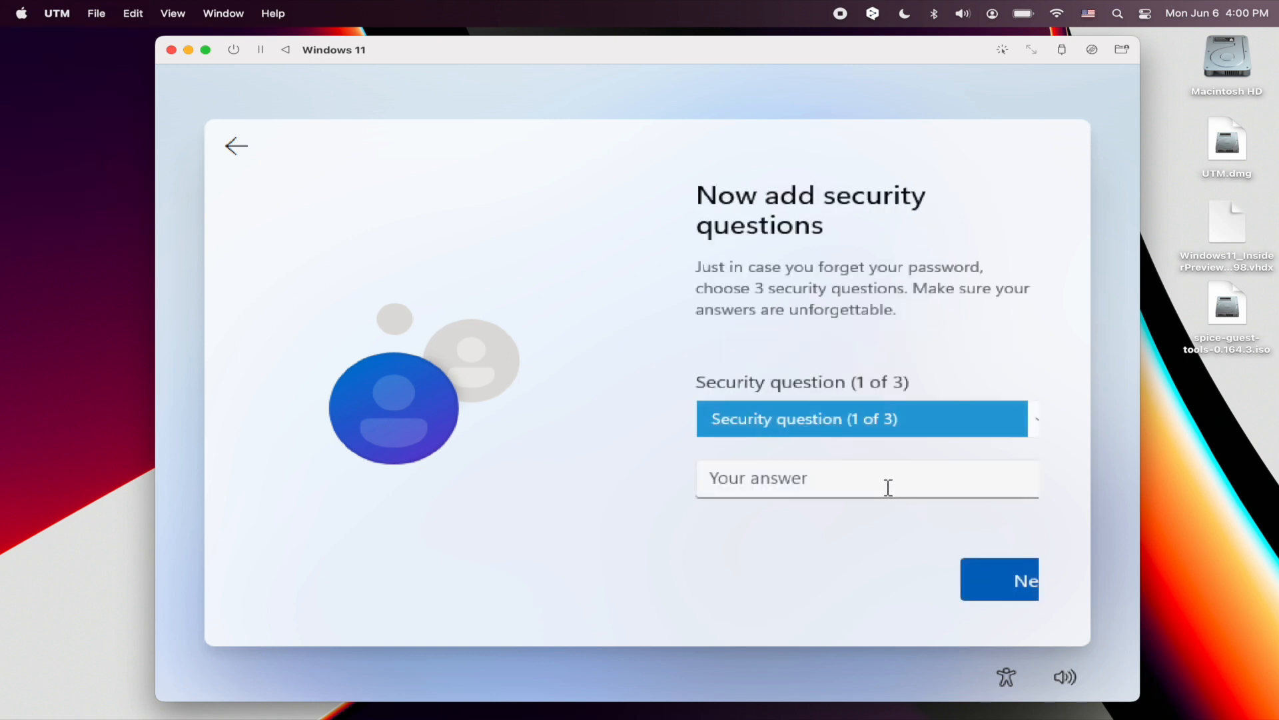
{"action": "left_click", "coordinate": [1010, 580]}
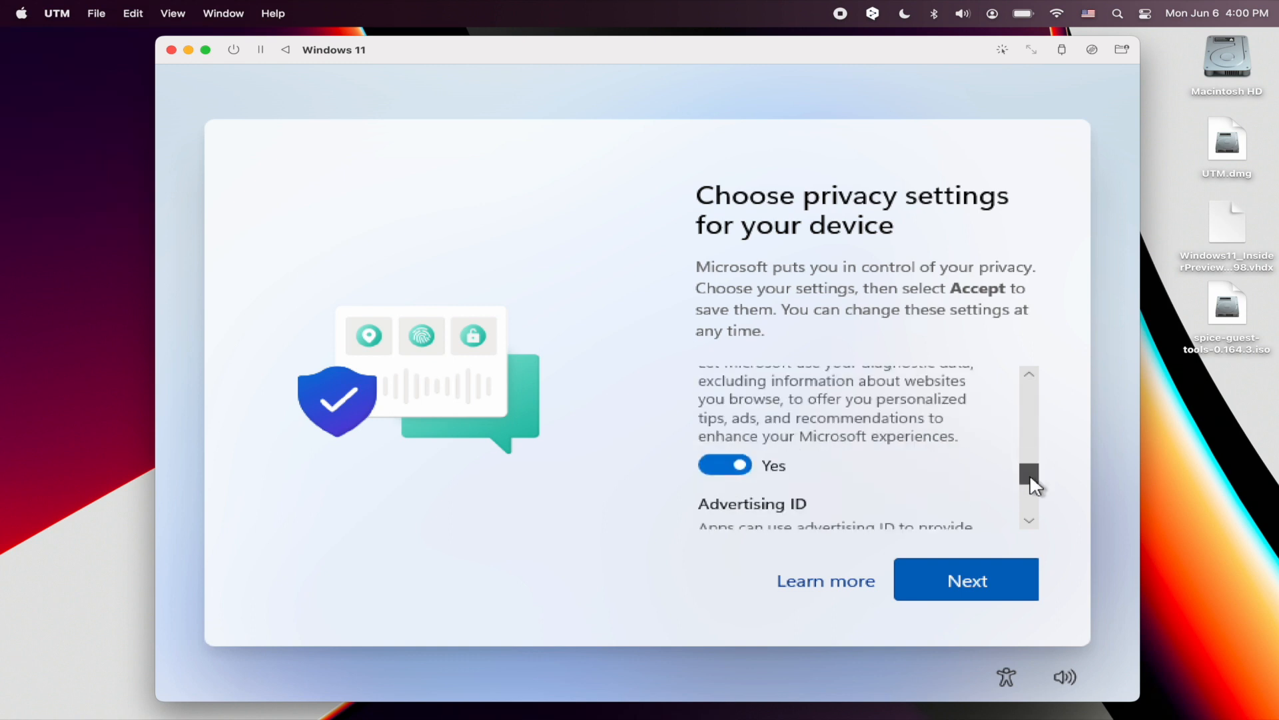
{"action": "left_click", "coordinate": [967, 579]}
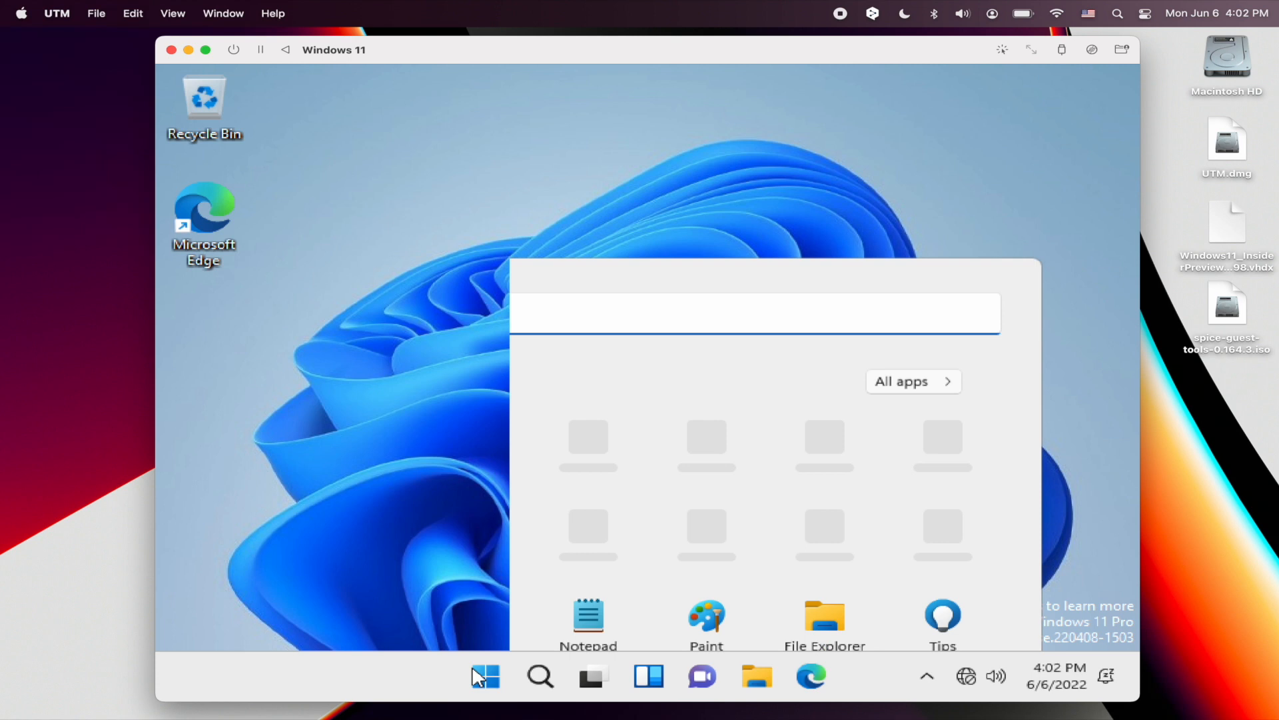
Switch to the UTM support page and scroll to the SPICE Guest Tools download
{"action": "left_click", "coordinate": [481, 677]}
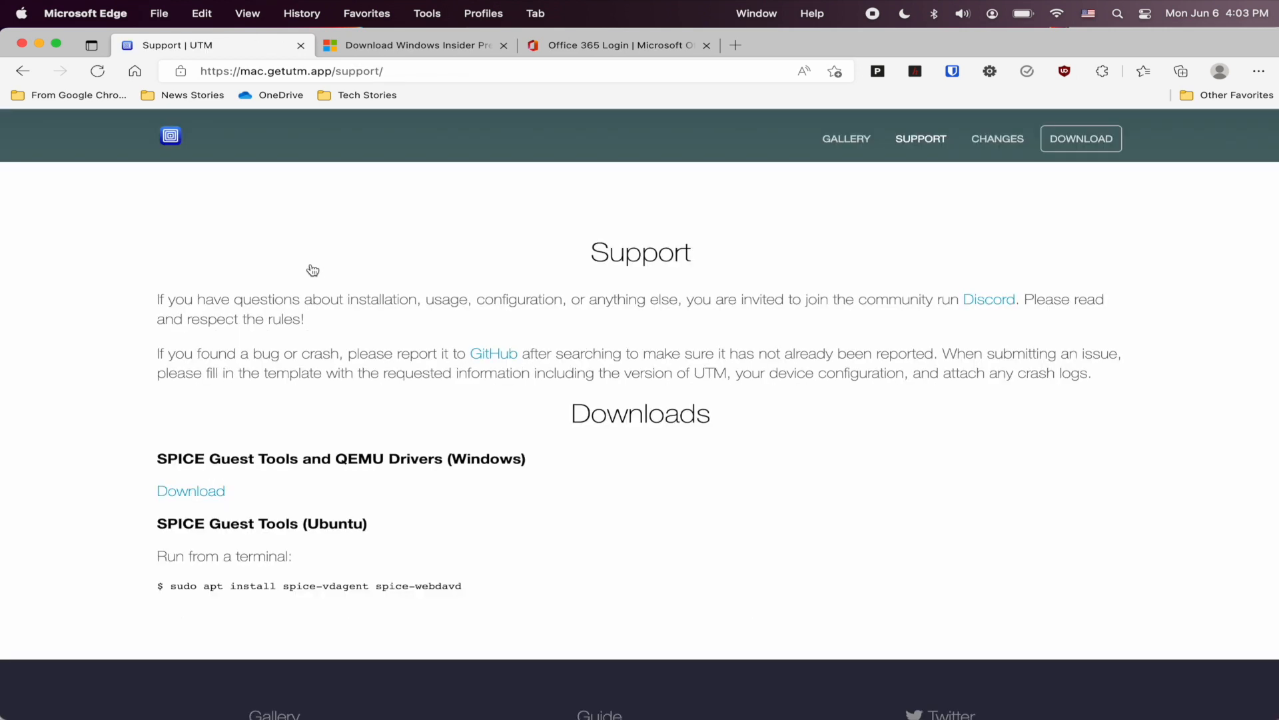
{"action": "scroll", "scroll_direction": "down", "scroll_amount": 3}
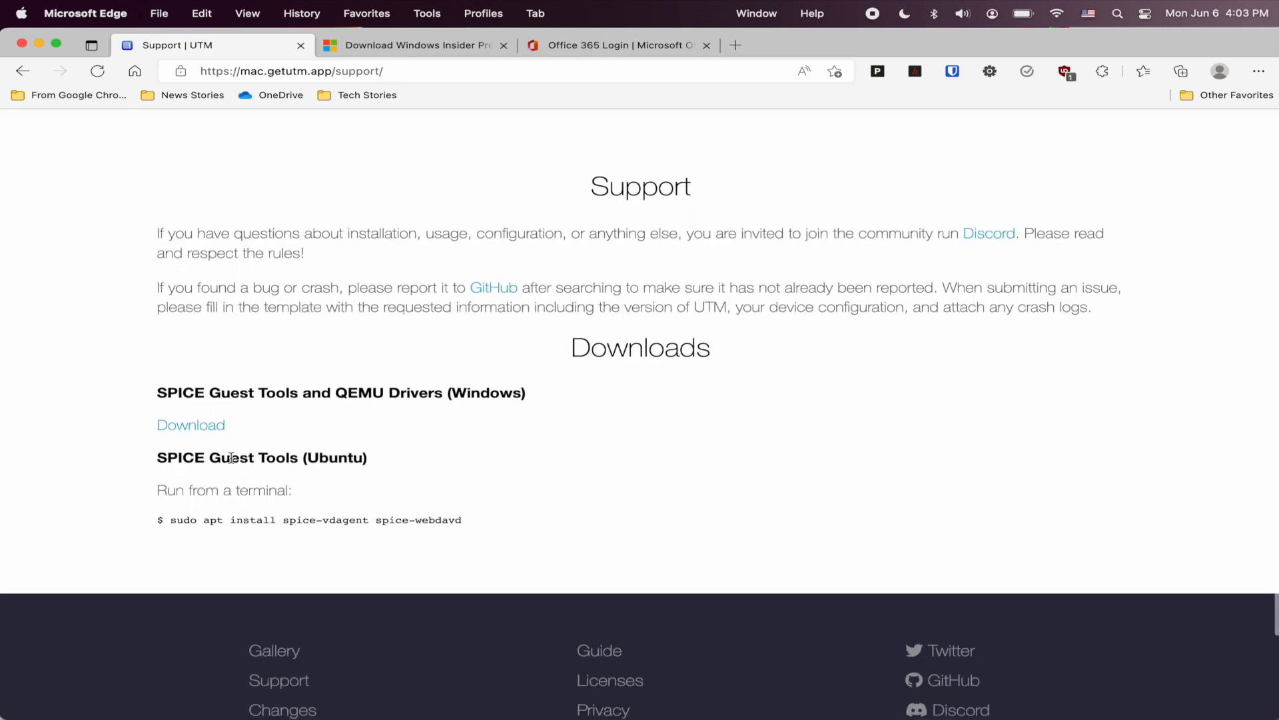
{"action": "mouse_move", "coordinate": [213, 437]}
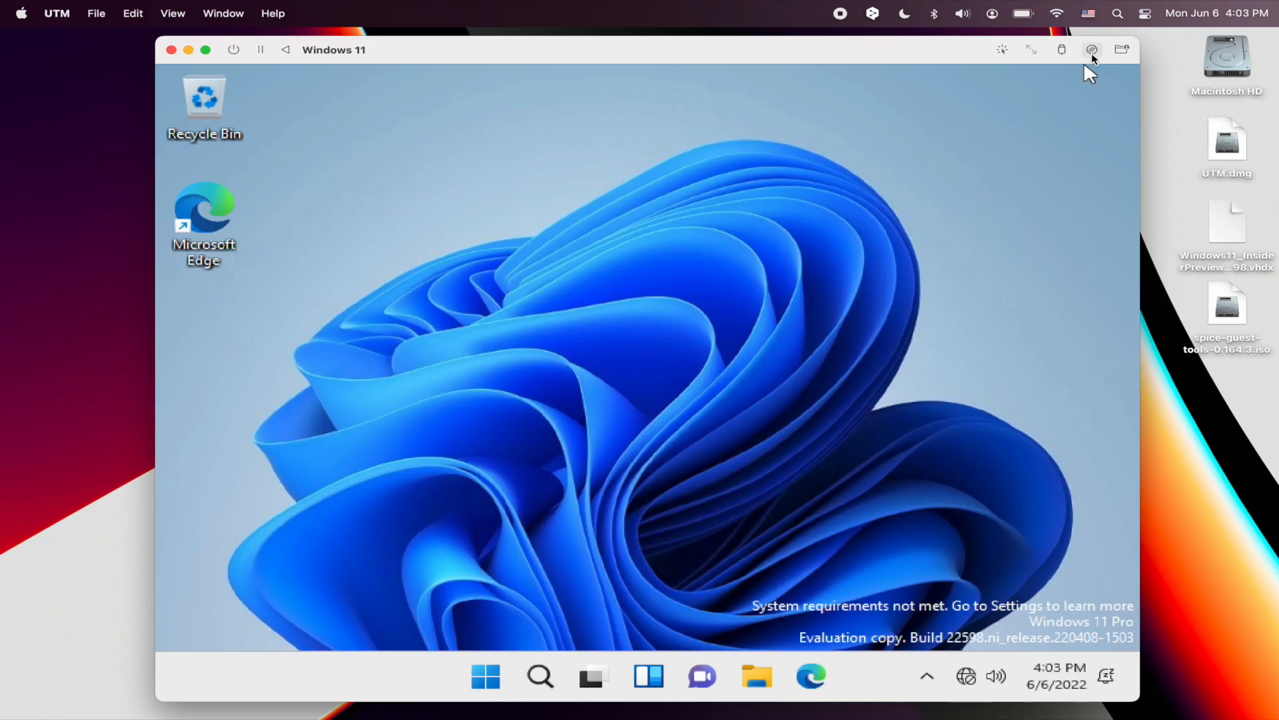
Mount spice-guest-tools-0.164.3.iso as the VM's CD/DVD image
{"action": "left_click", "coordinate": [1091, 50]}
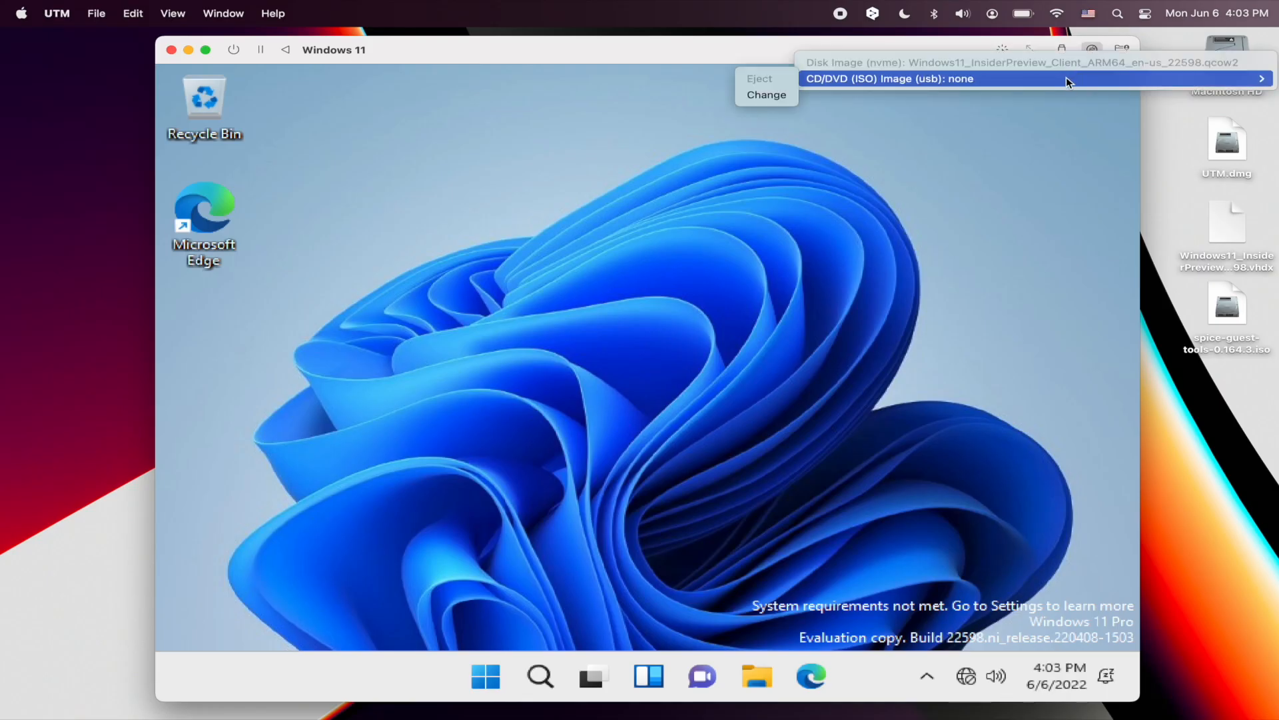
{"action": "left_click", "coordinate": [768, 95]}
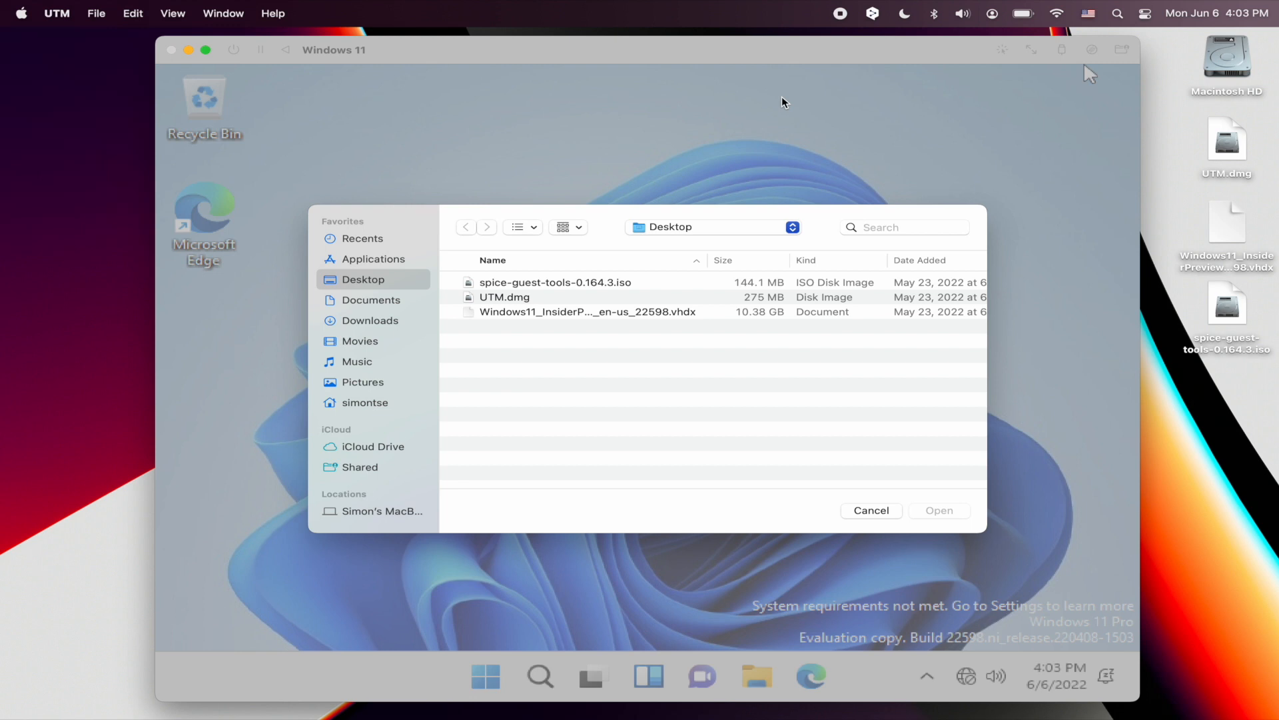
{"action": "left_click", "coordinate": [872, 510]}
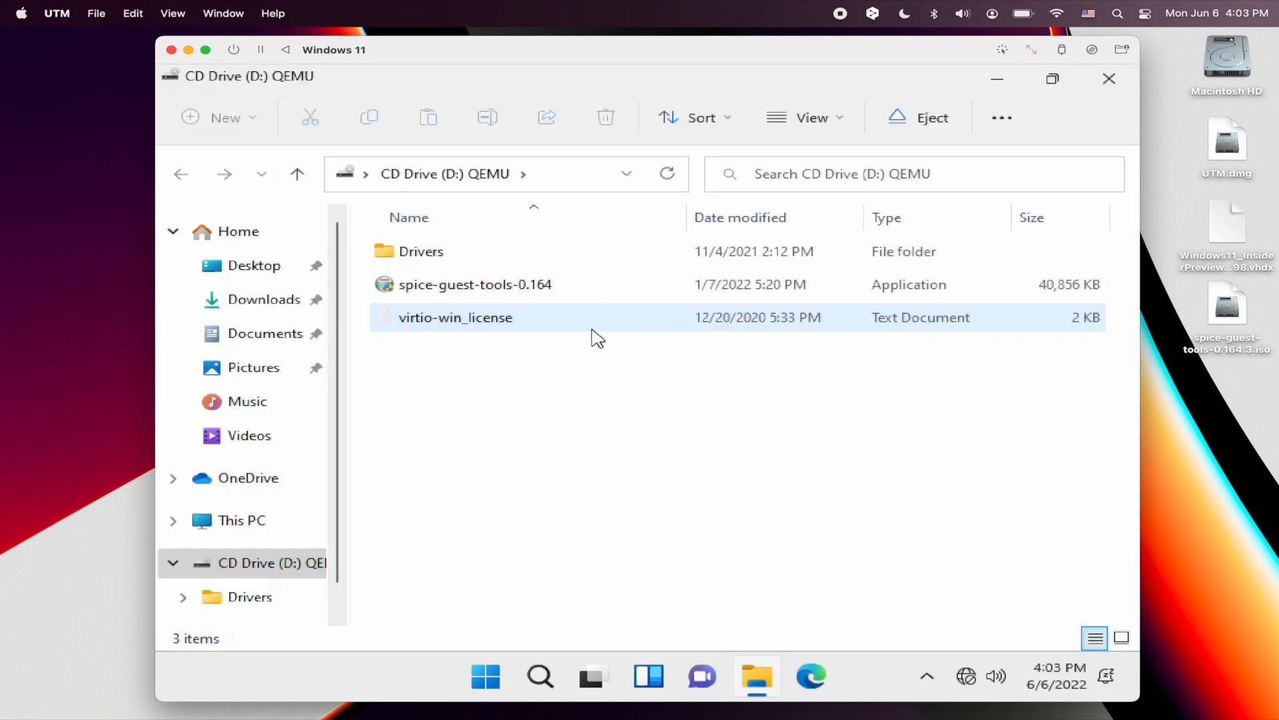
Run the spice-guest-tools-0.164 installer from the CD drive, allow UAC and start its setup
{"action": "left_click", "coordinate": [576, 388]}
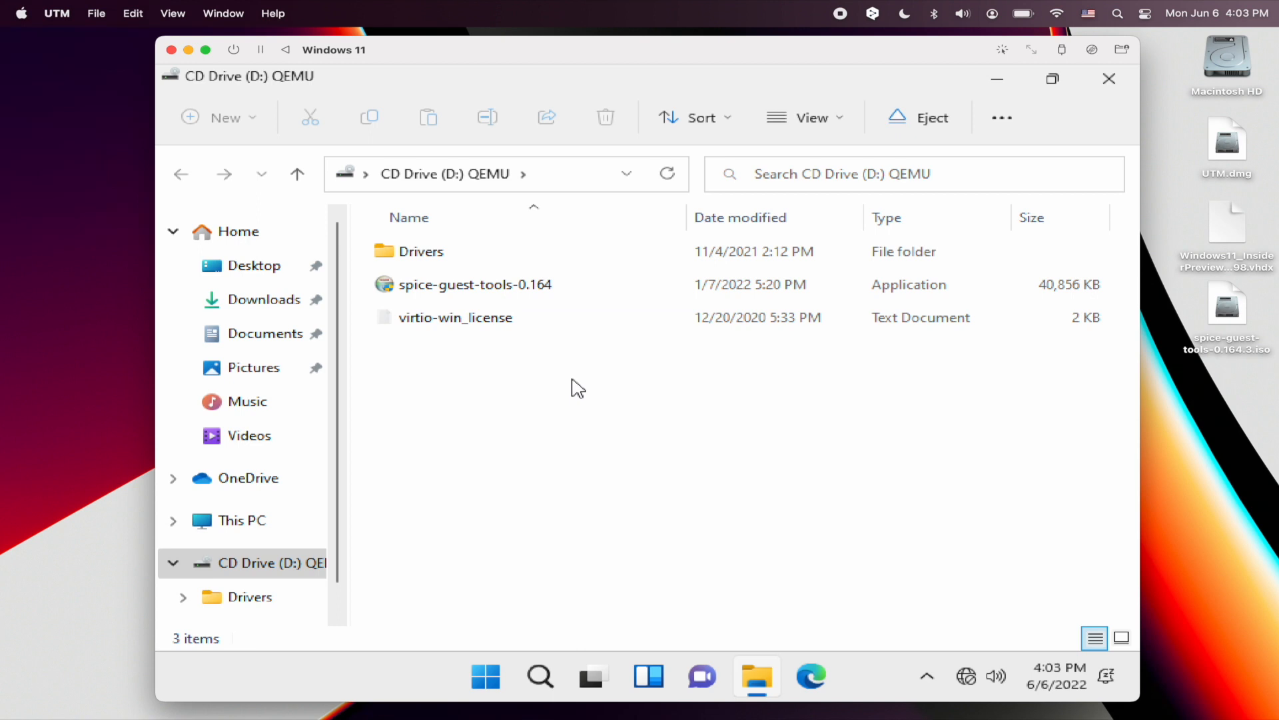
{"action": "double_click", "coordinate": [475, 284]}
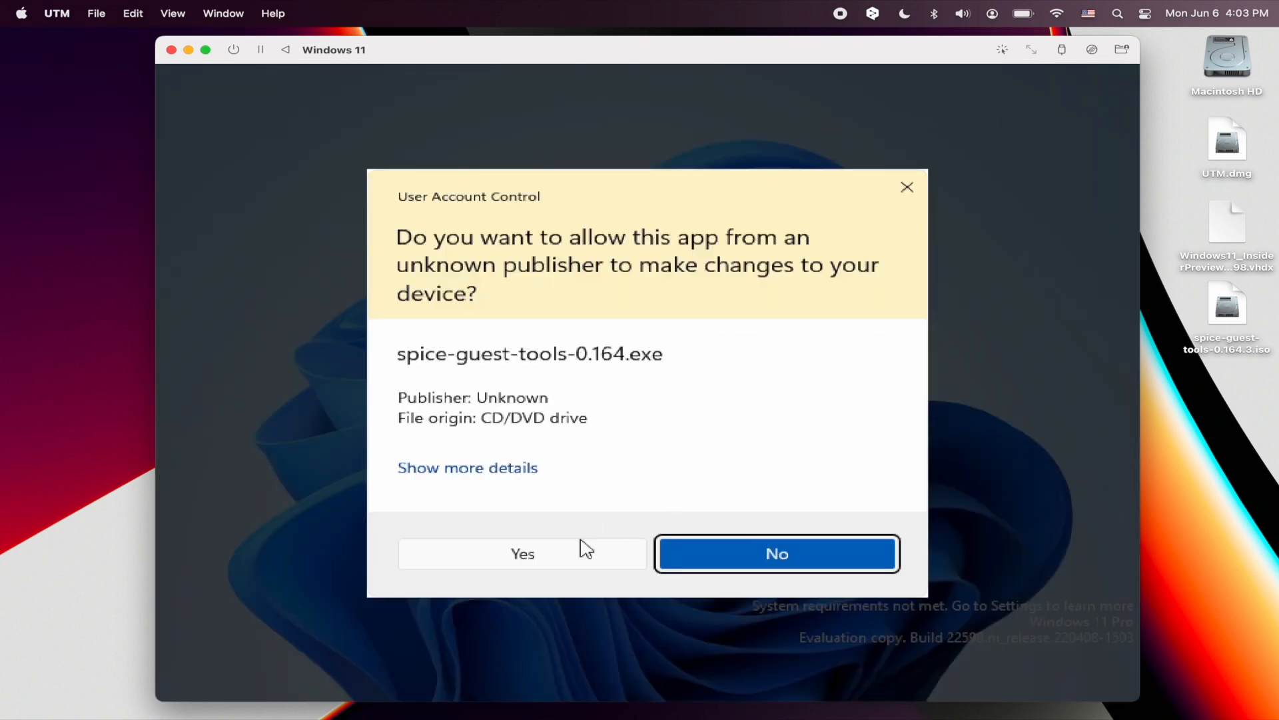
{"action": "left_click", "coordinate": [522, 553]}
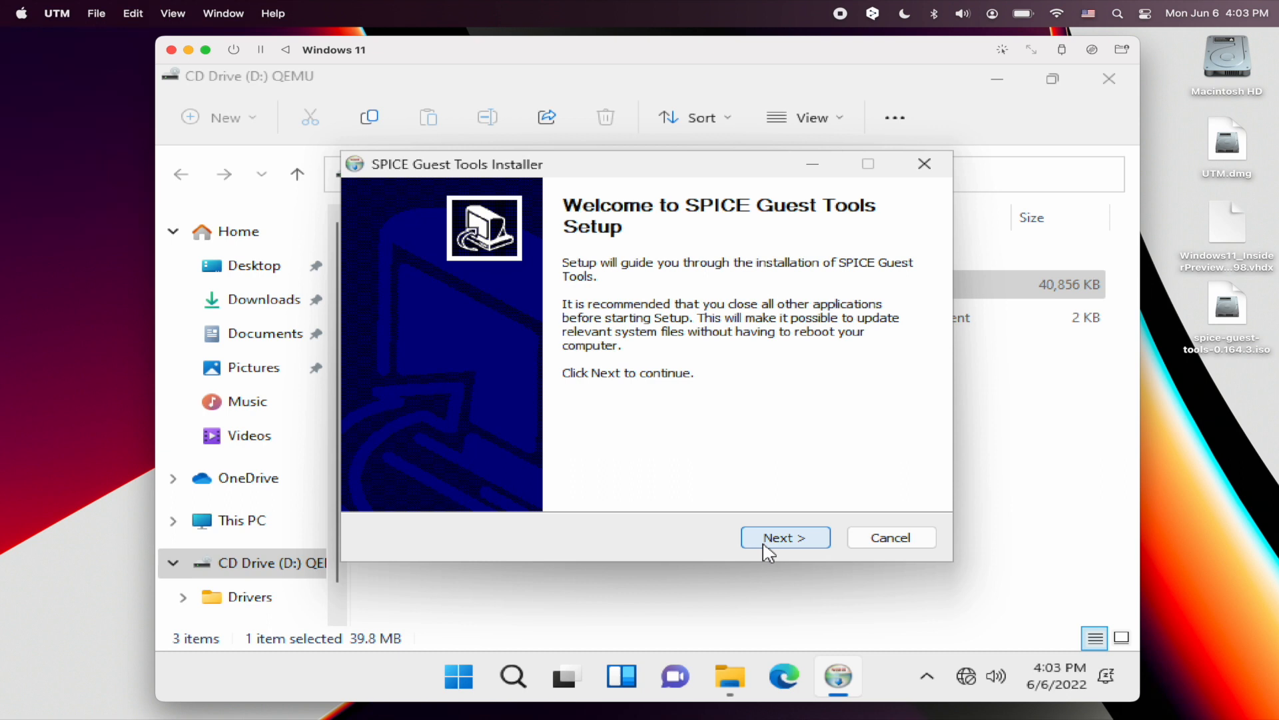
{"action": "left_click", "coordinate": [786, 537]}
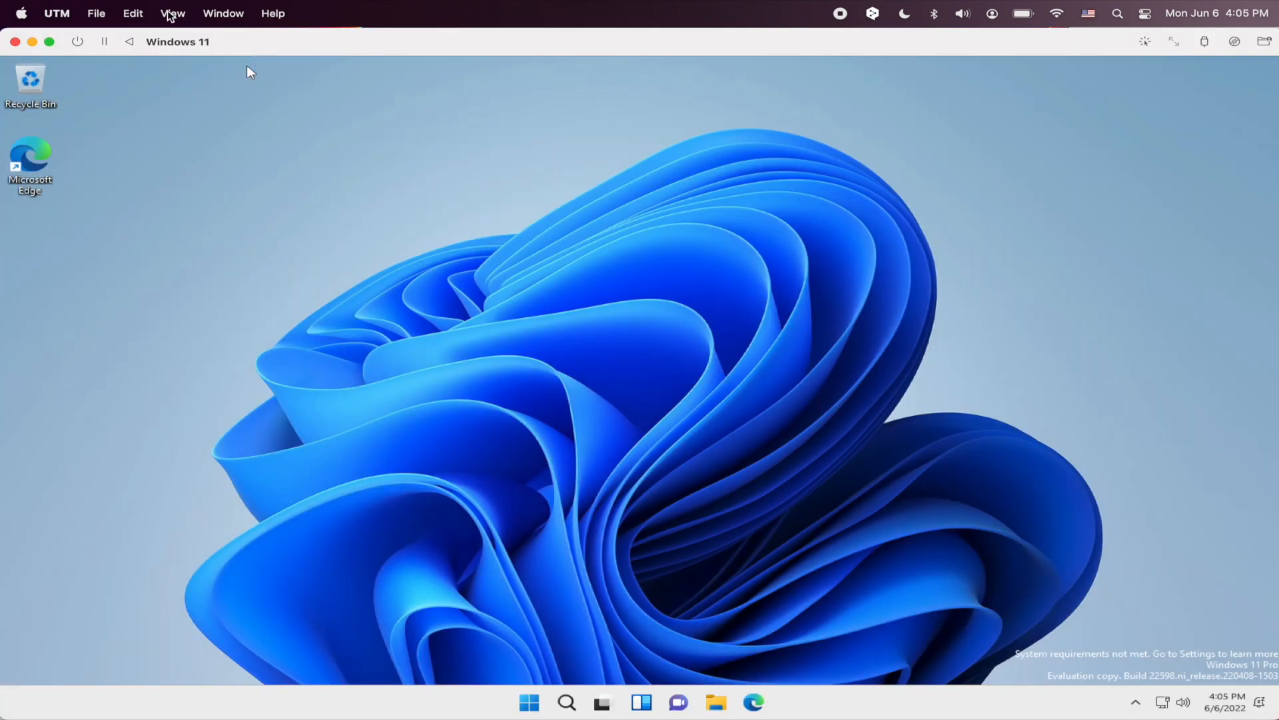
Adjust the UTM window view and launch Microsoft Edge from the VM taskbar
{"action": "left_click", "coordinate": [173, 12]}
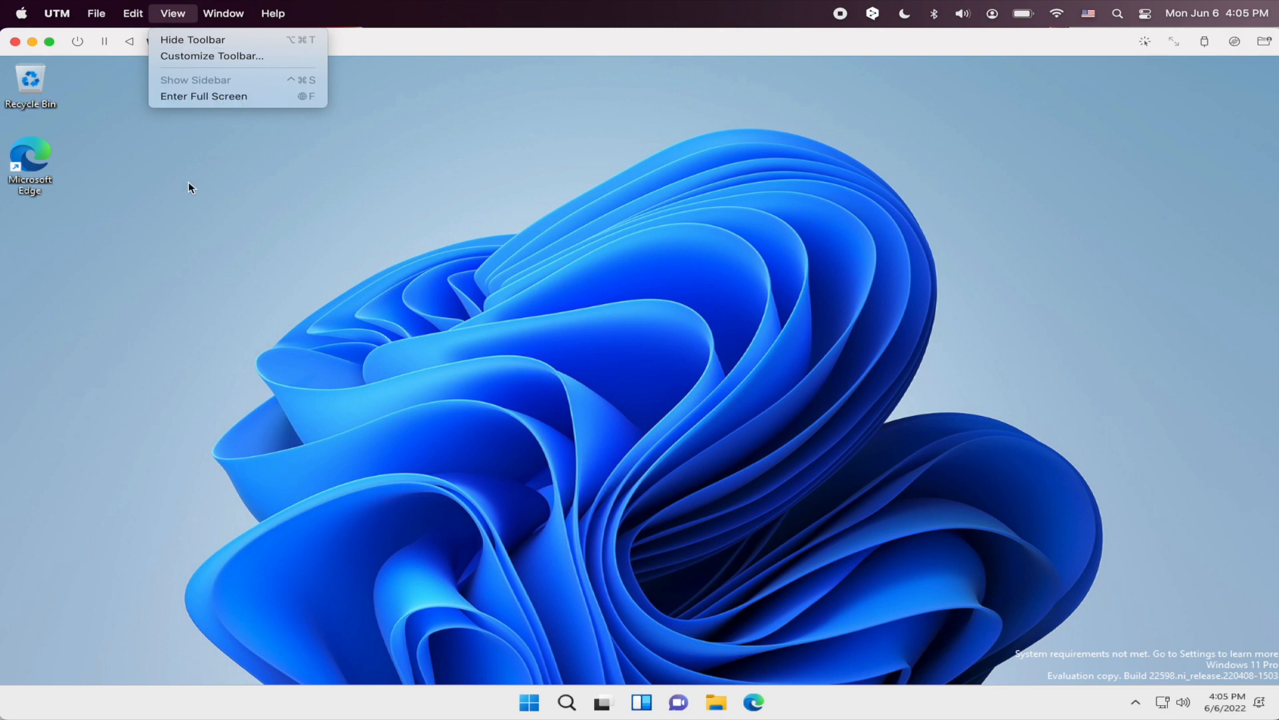
{"action": "left_click", "coordinate": [192, 39]}
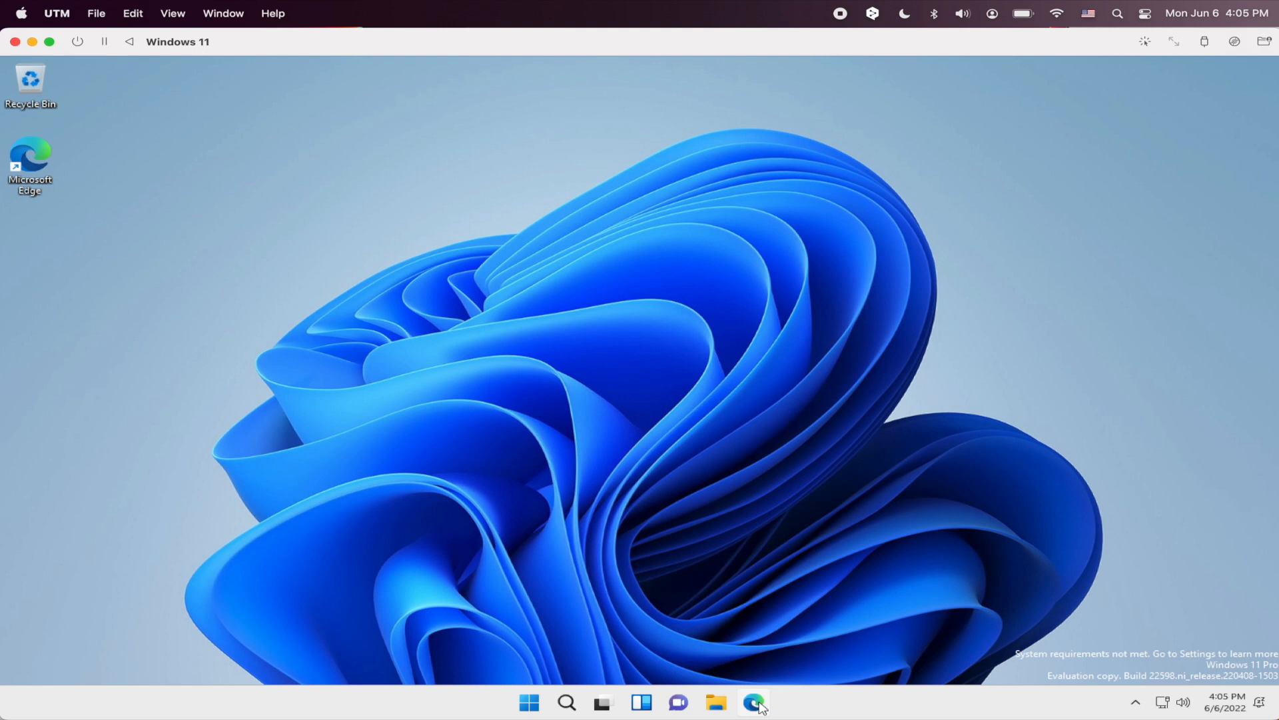
{"action": "left_click", "coordinate": [751, 704]}
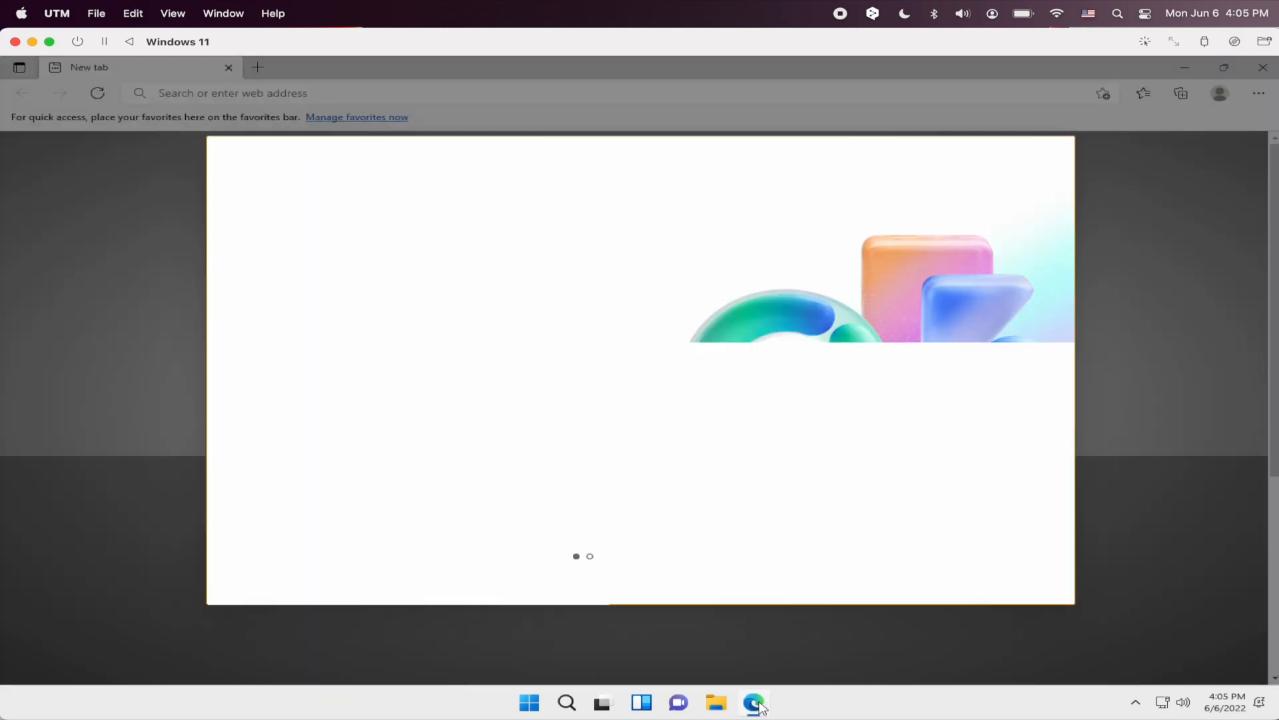
{"action": "left_click", "coordinate": [752, 702]}
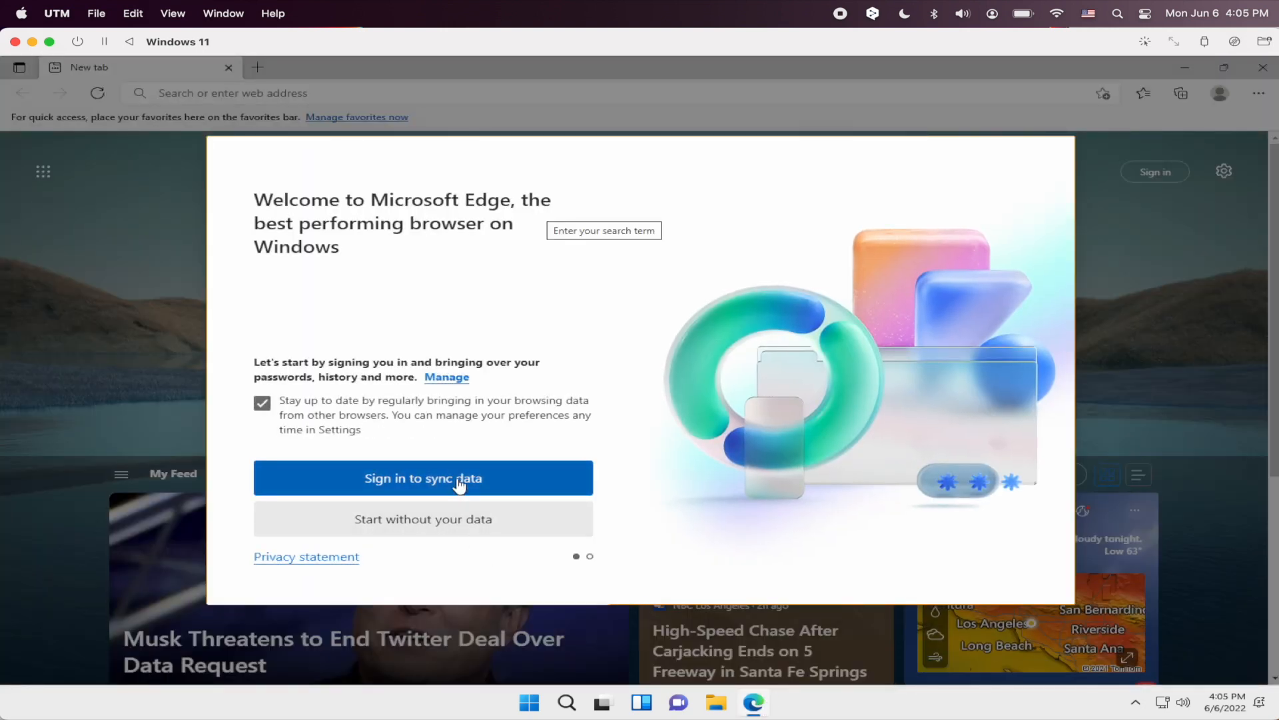
Finish Edge's first-run welcome with Microsoft experience personalization turned off and start browsing
{"action": "left_click", "coordinate": [424, 518]}
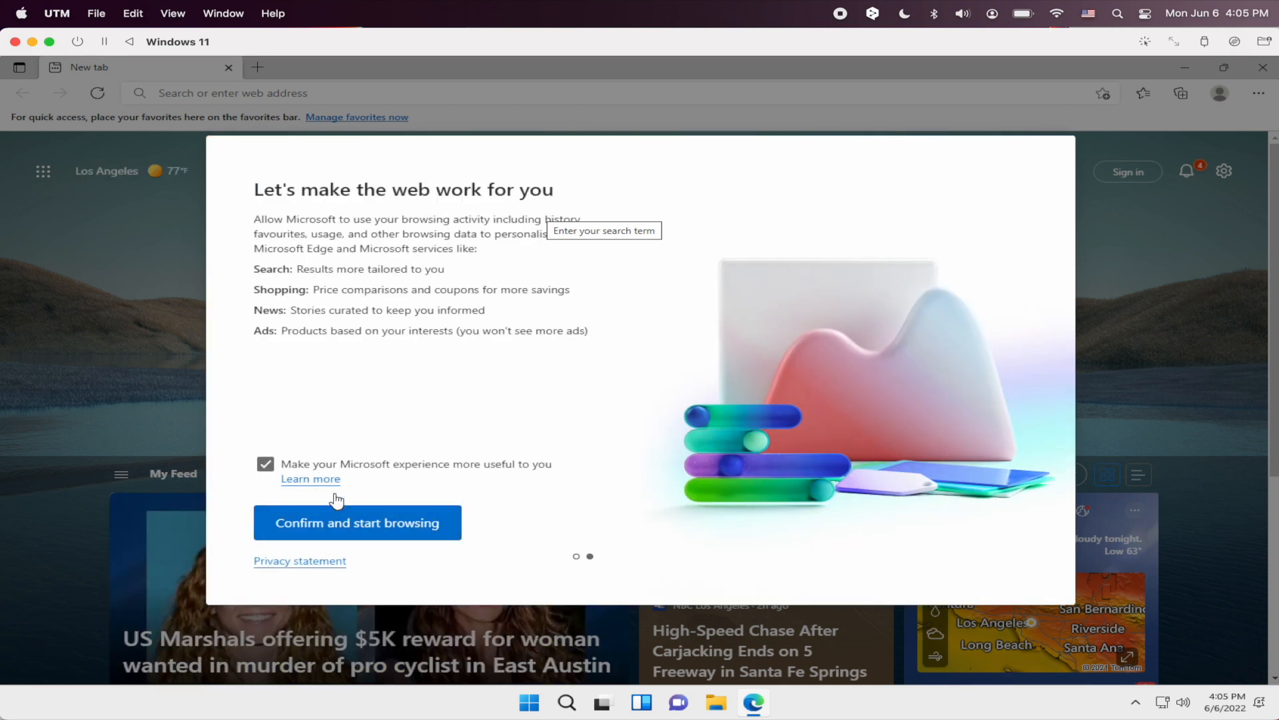
{"action": "left_click", "coordinate": [265, 464]}
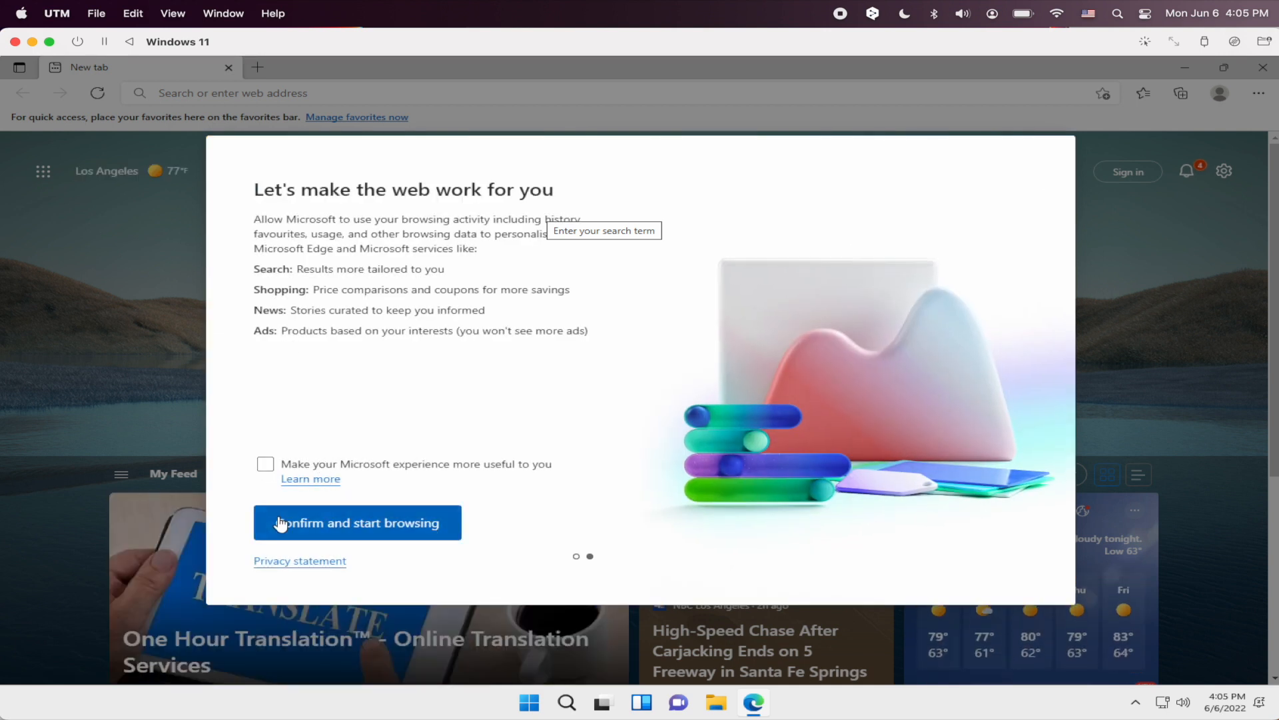
{"action": "left_click", "coordinate": [358, 523]}
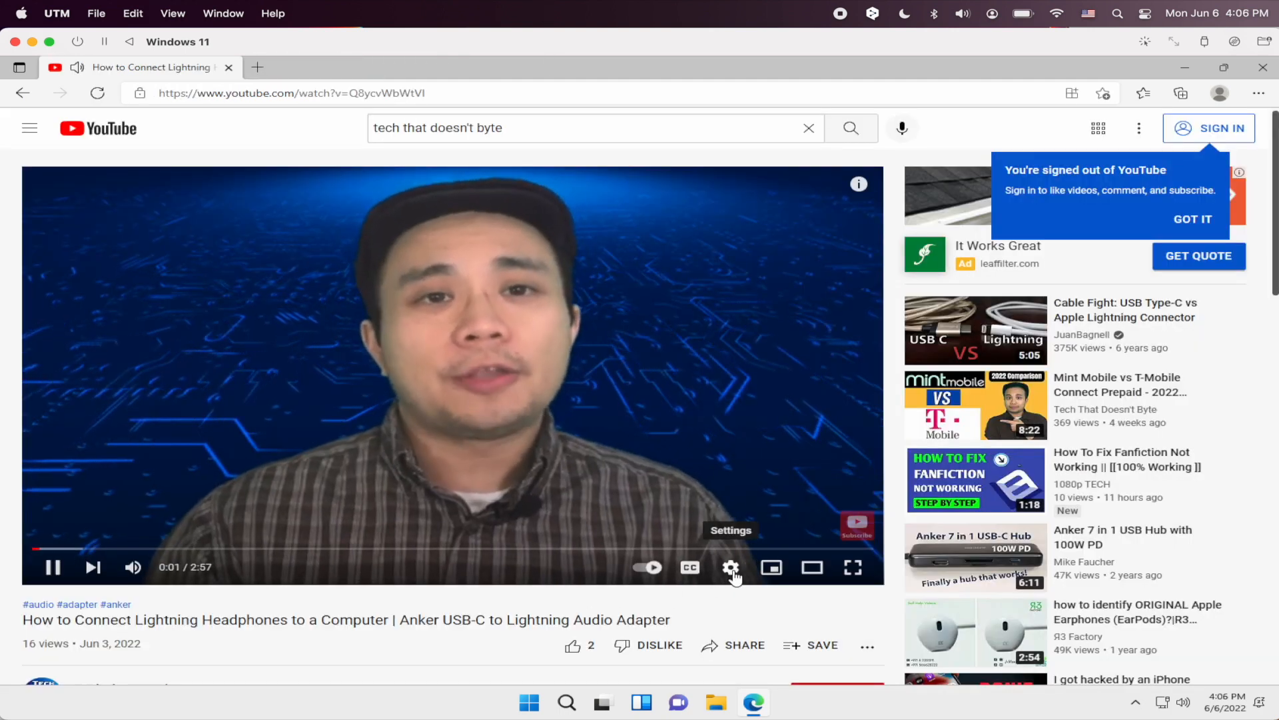
Set the YouTube video's playback quality to 1080p from the player settings
{"action": "left_click", "coordinate": [731, 568]}
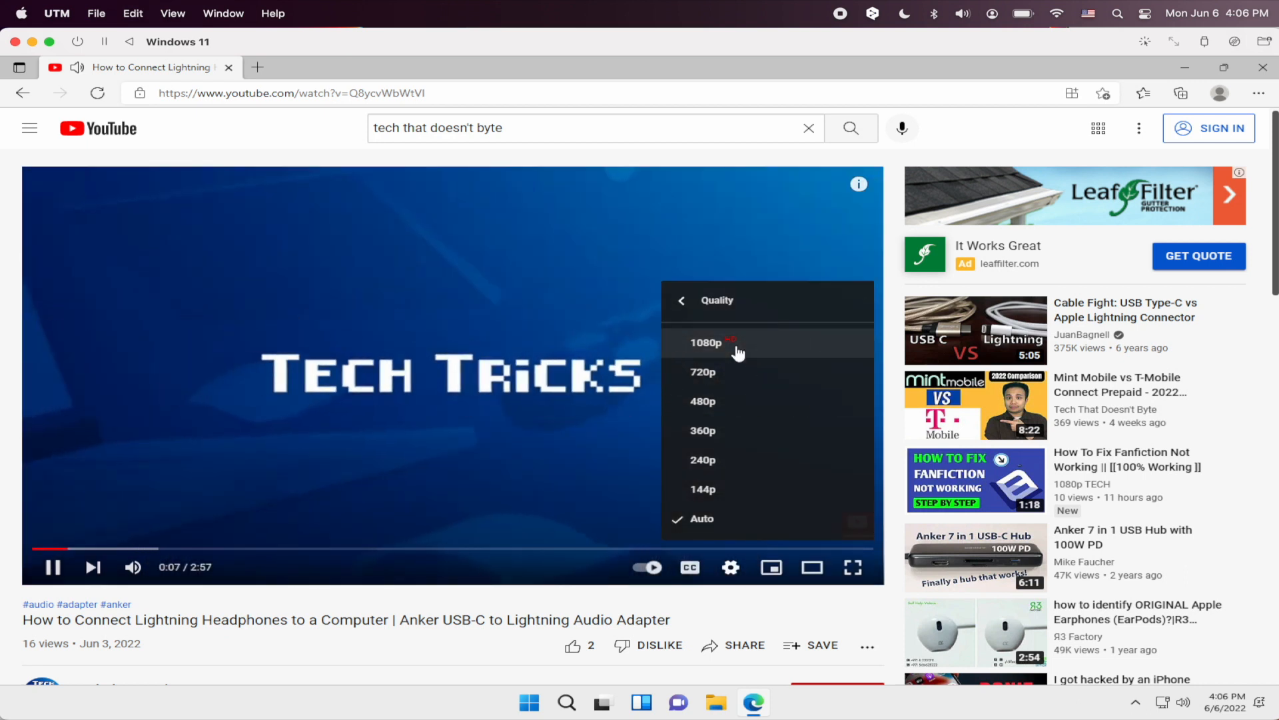
{"action": "left_click", "coordinate": [707, 342]}
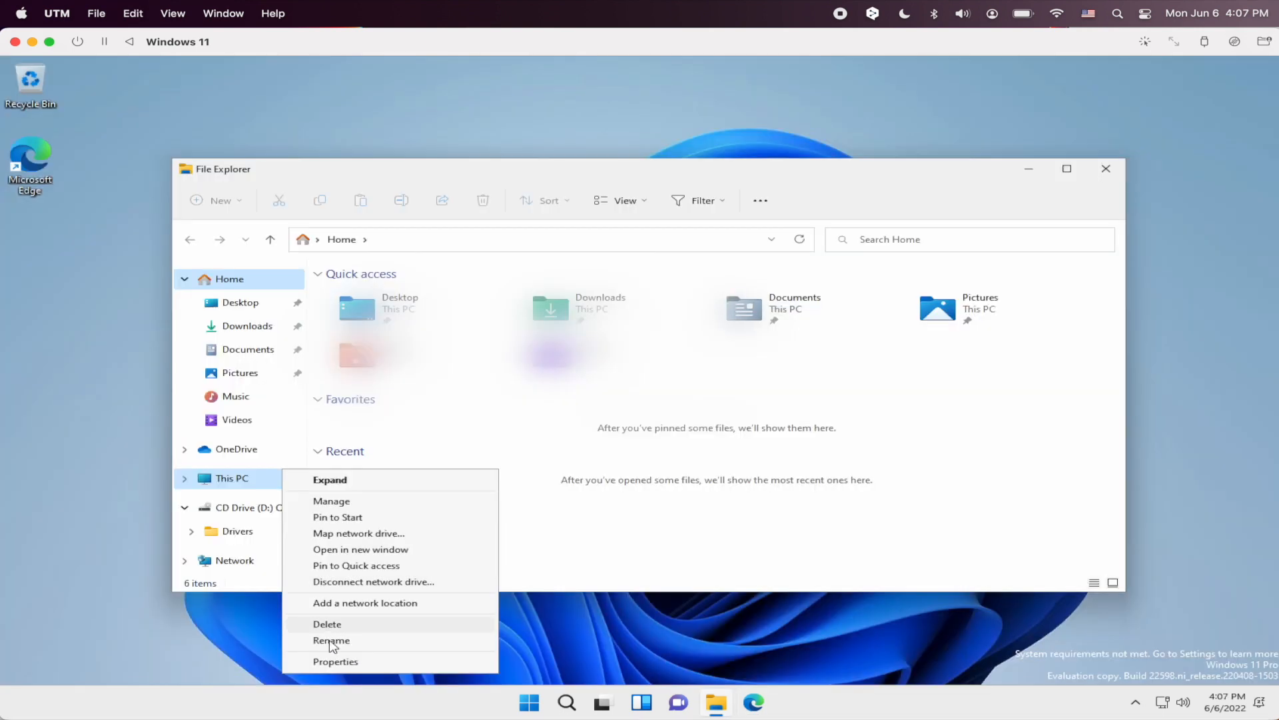
Bring up the context-menu actions for This PC in the VM's File Explorer
{"action": "left_click", "coordinate": [335, 661]}
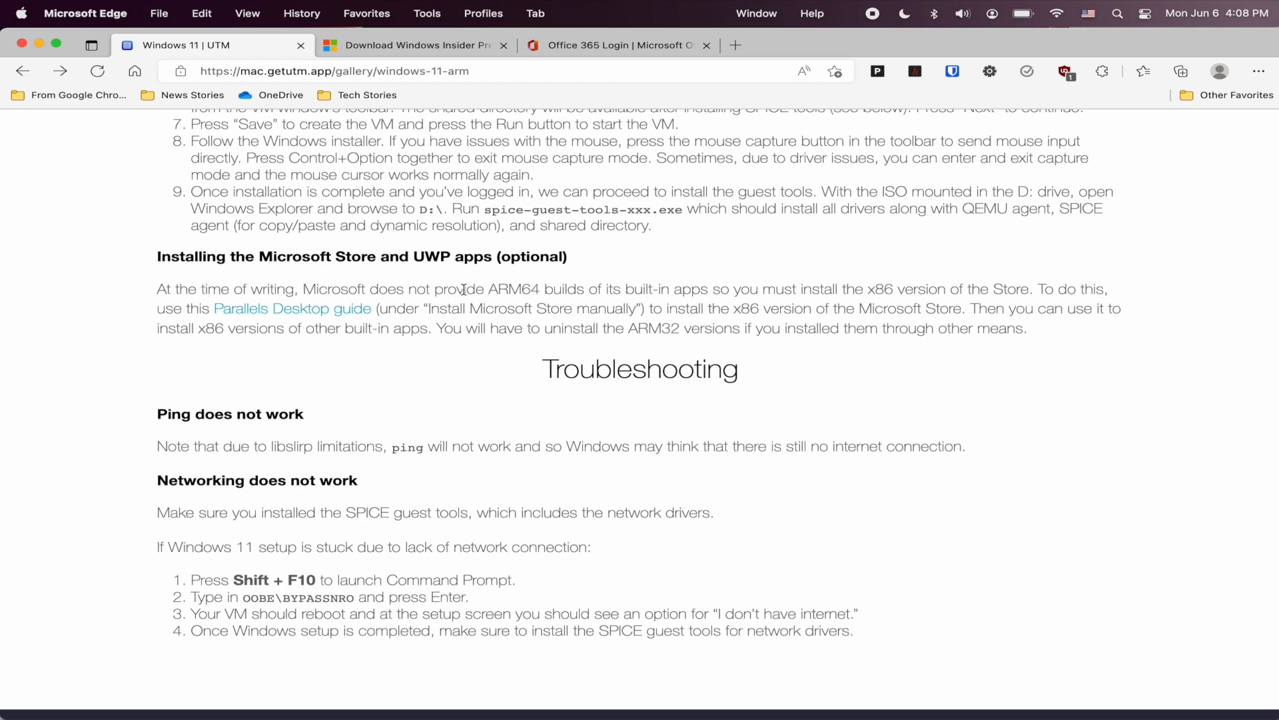
{"action": "mouse_move", "coordinate": [472, 472]}
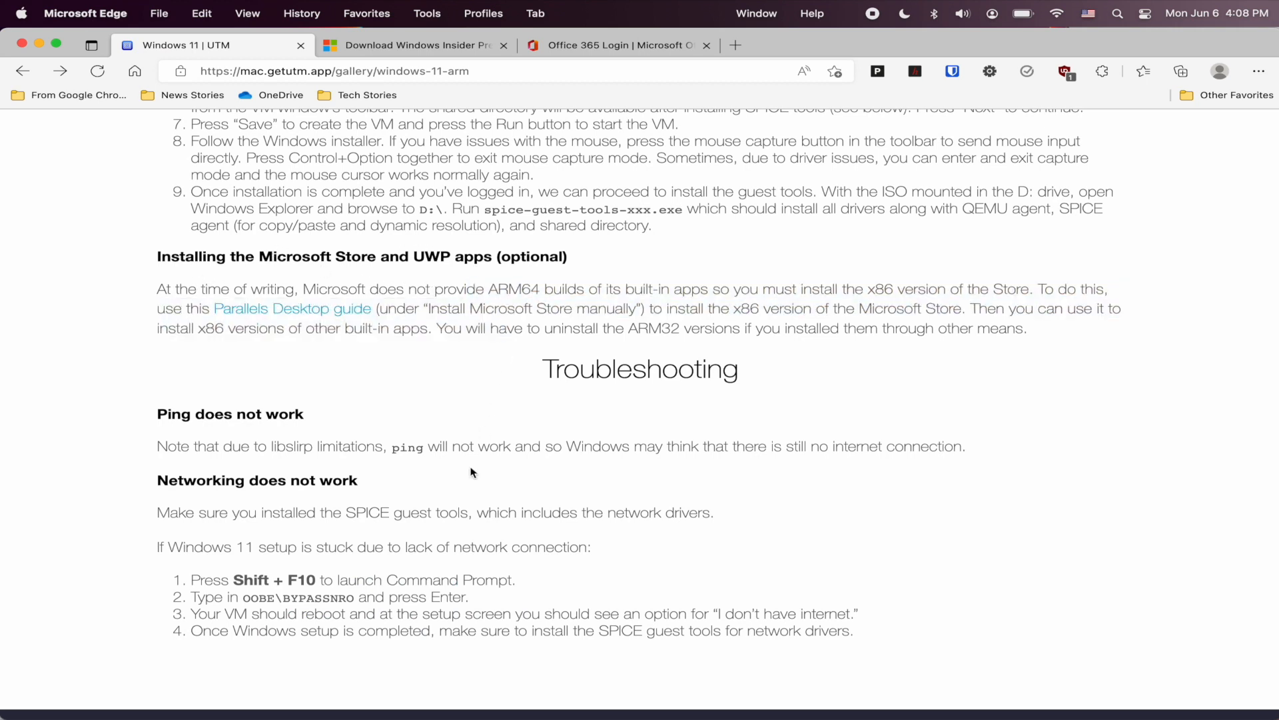
Scroll the UTM Windows 11 guide down to the Troubleshooting section
{"action": "scroll", "scroll_direction": "down", "scroll_amount": 3}
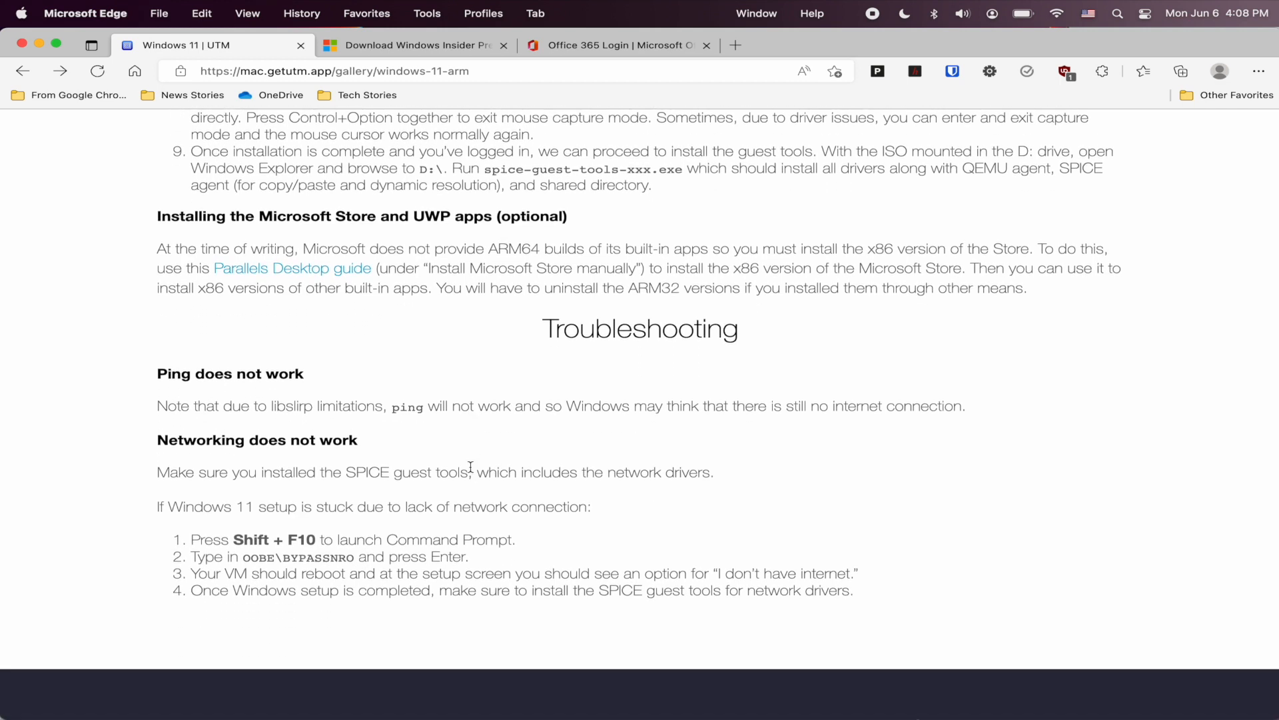
{"action": "mouse_move", "coordinate": [735, 313]}
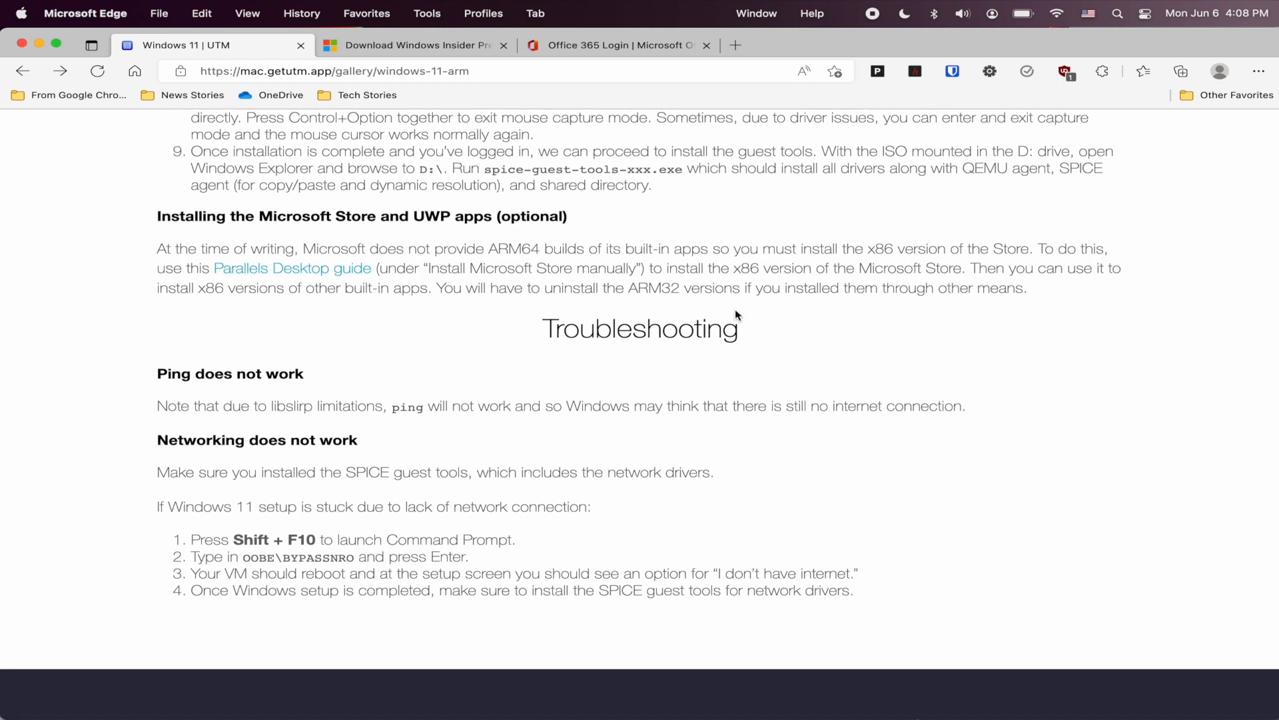